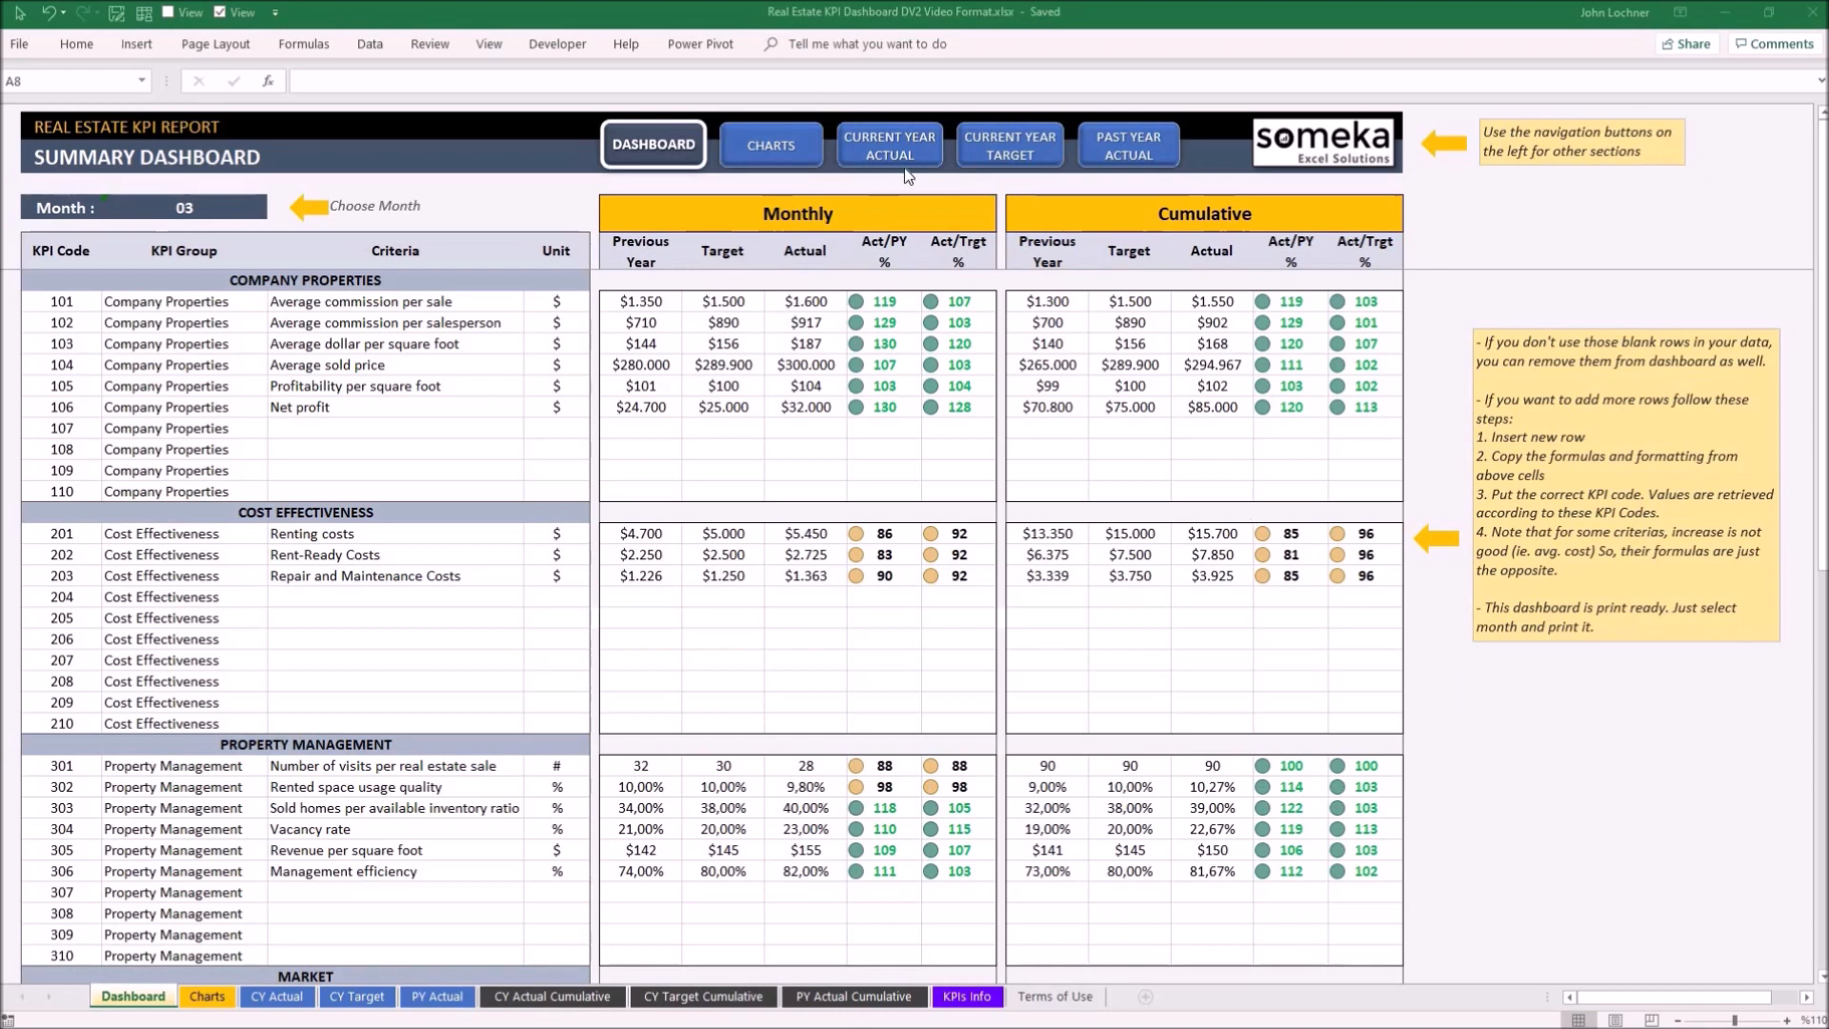
Step: Visit Current Year Actual, Past Year Actual and Dashboard via the navigation buttons, ending on Past Year Actual
{"action": "left_click", "coordinate": [842, 143]}
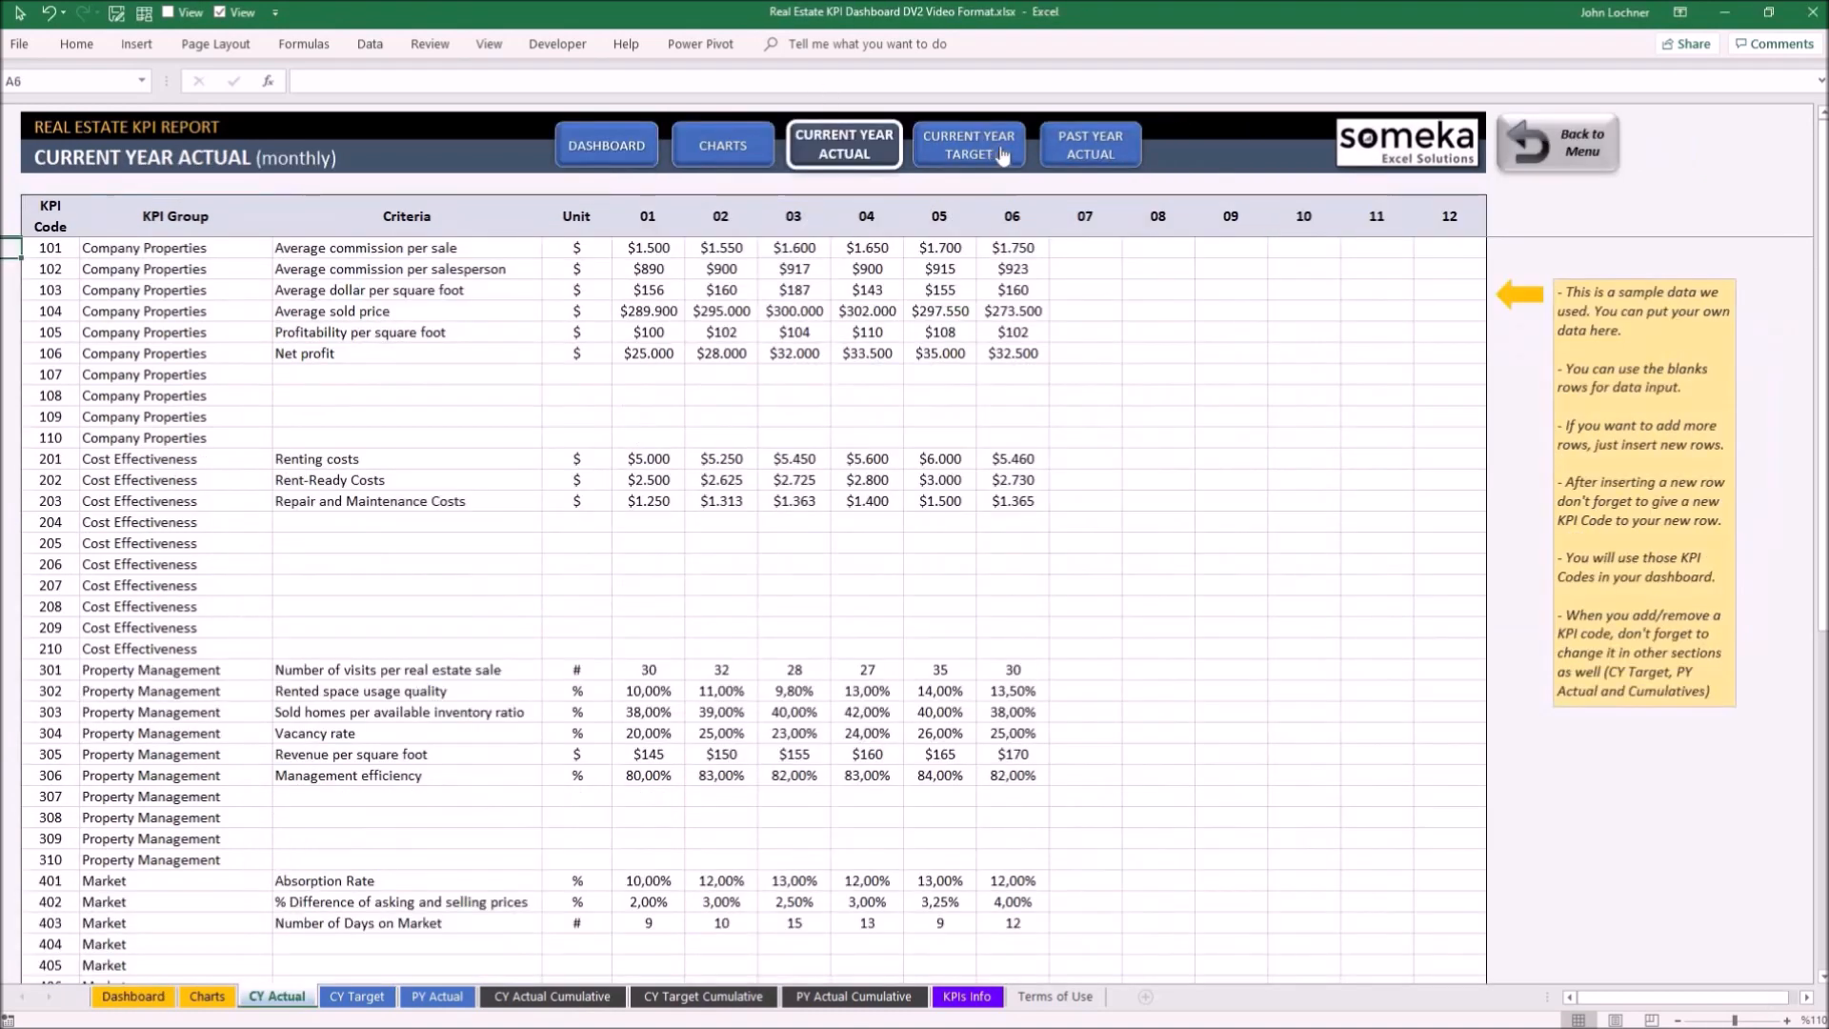
{"action": "left_click", "coordinate": [1088, 143]}
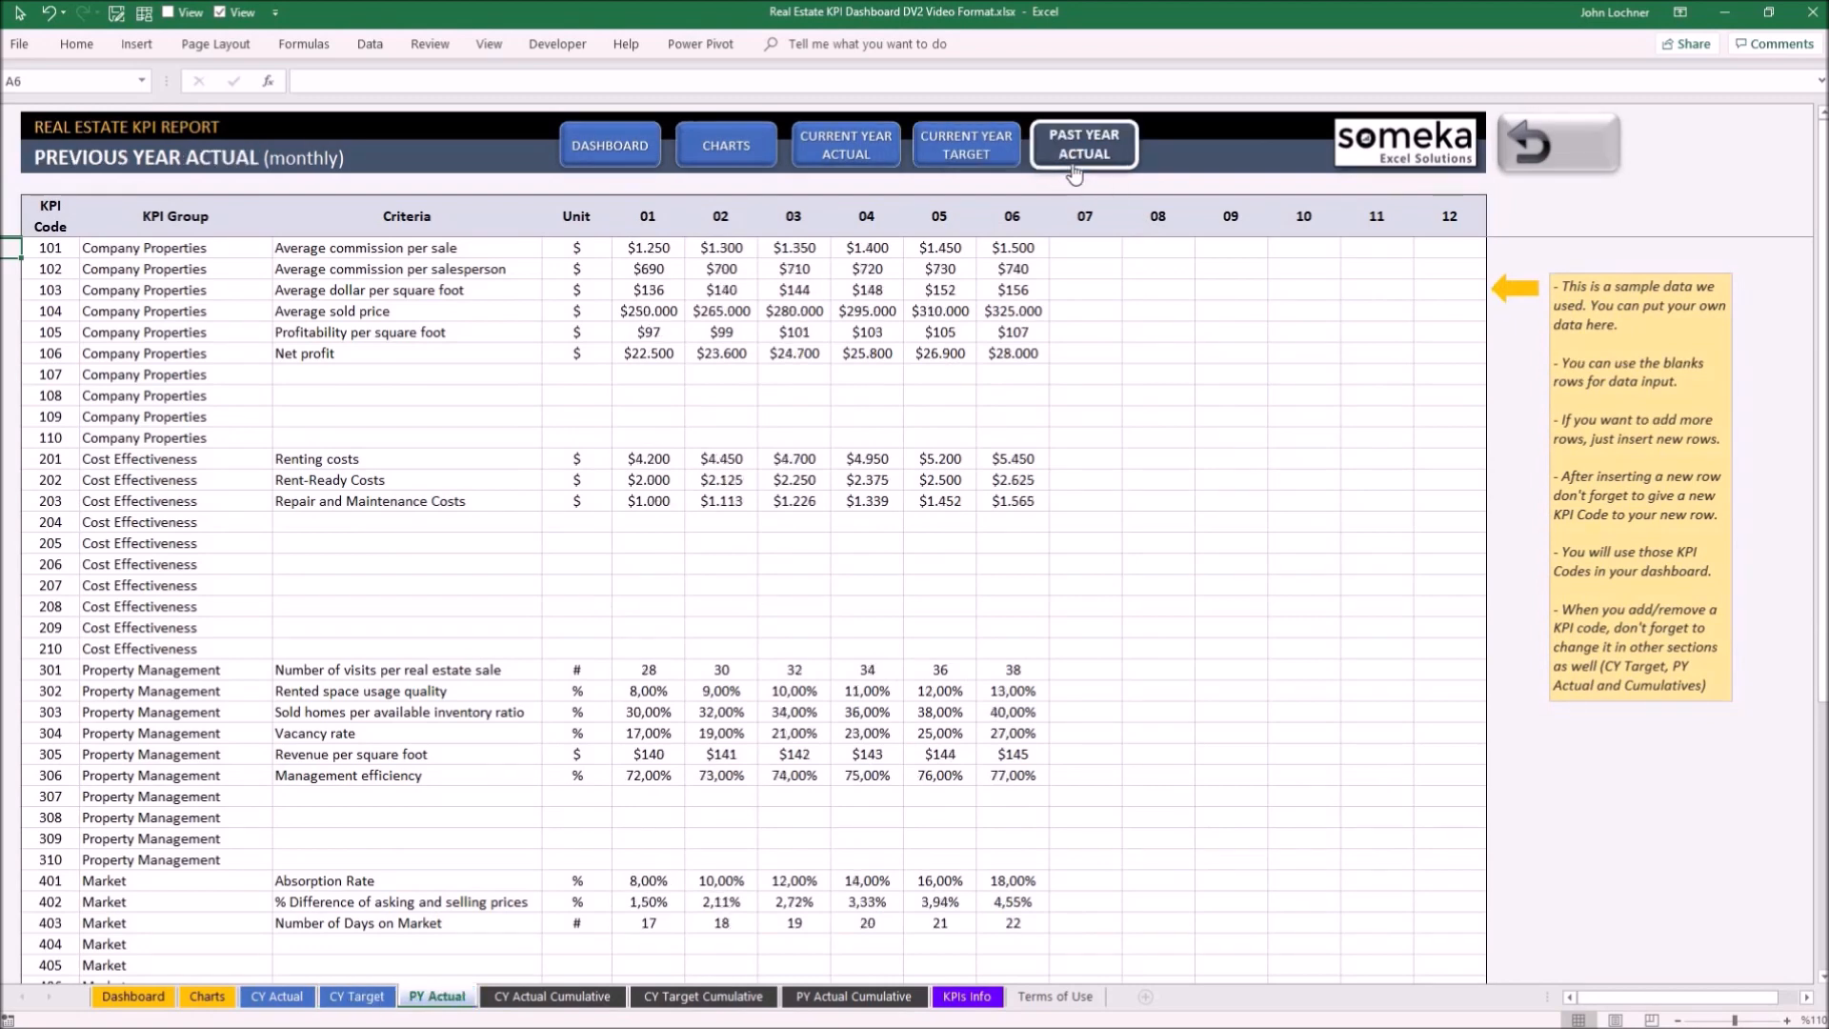
{"action": "mouse_move", "coordinate": [1530, 139]}
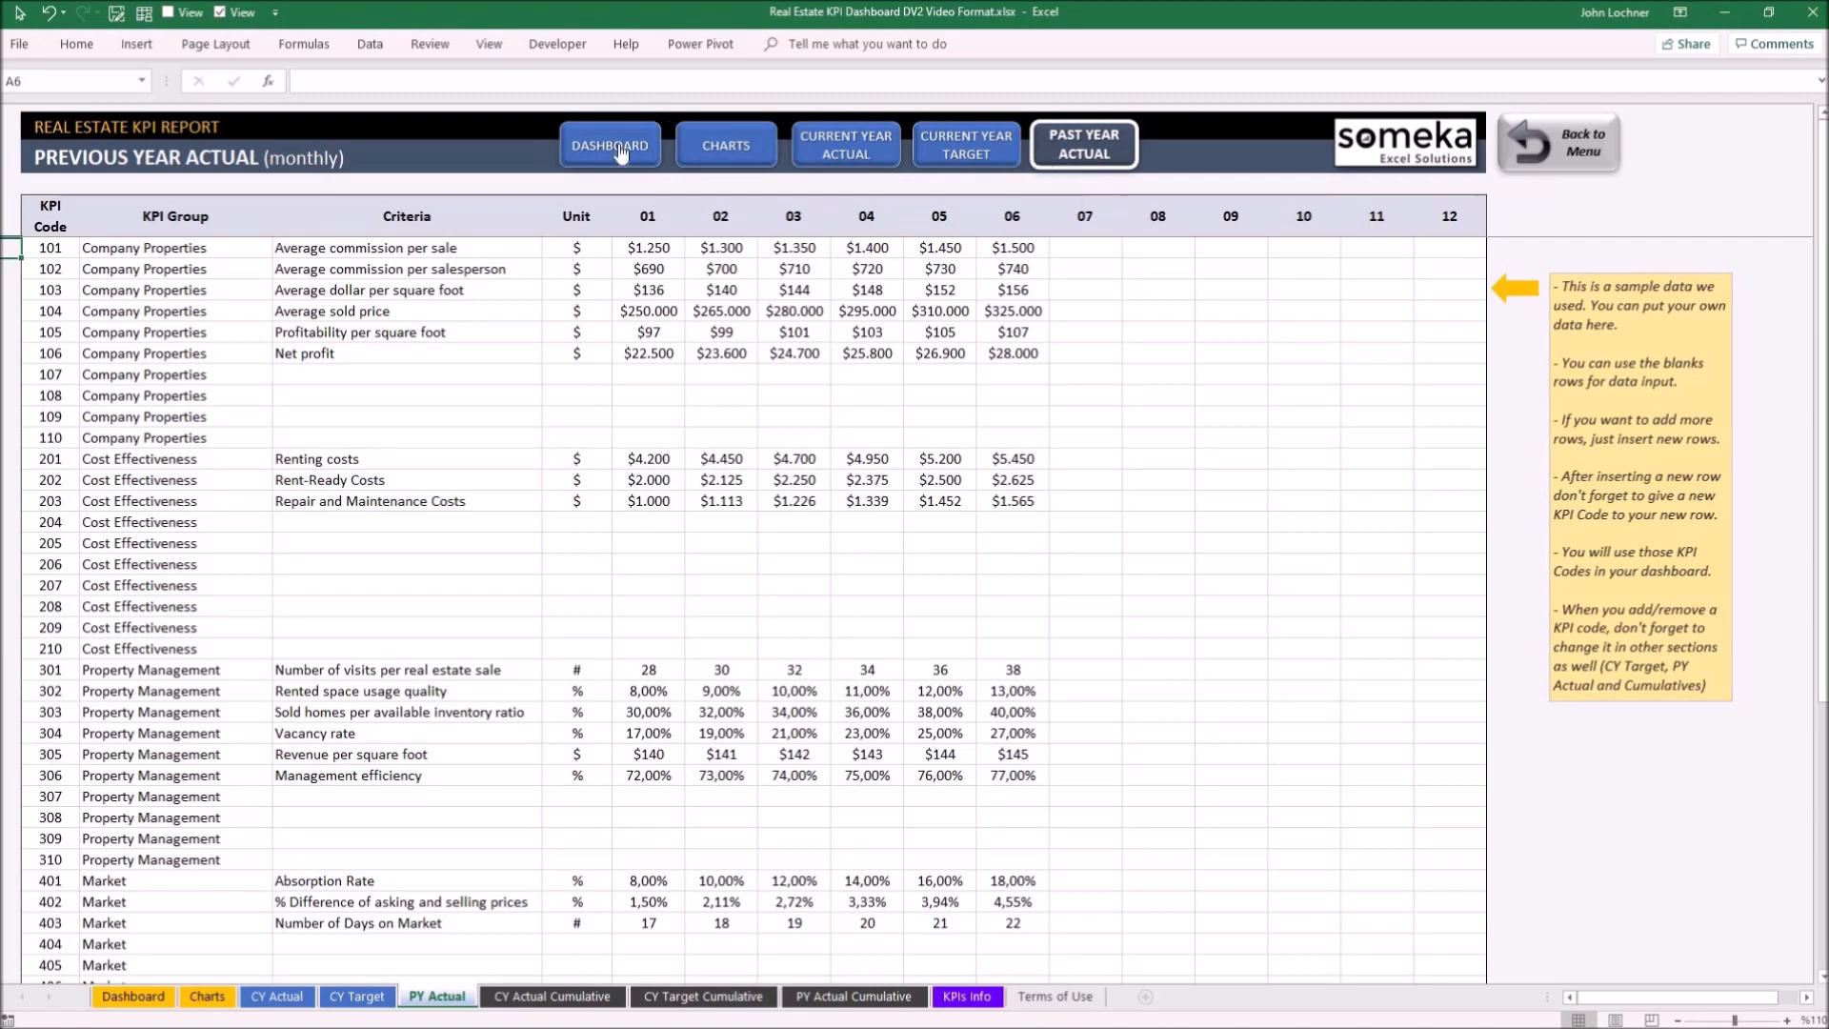
{"action": "left_click", "coordinate": [724, 143]}
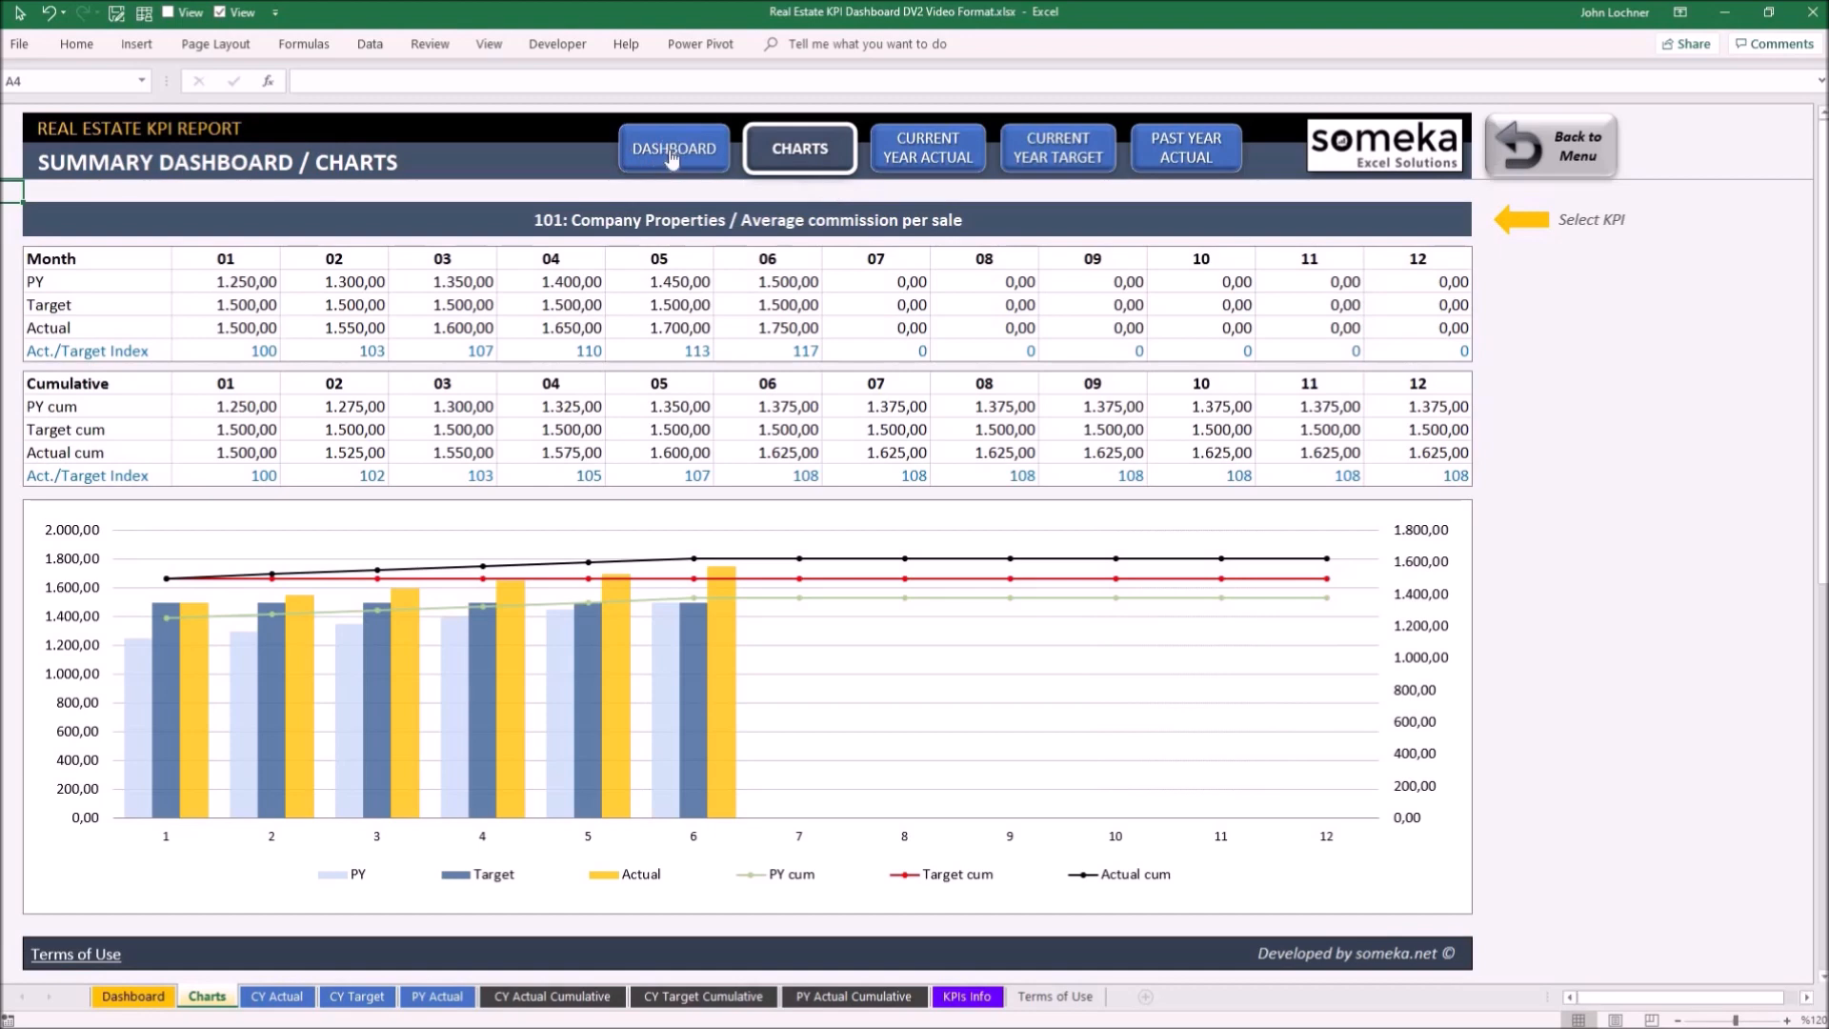
{"action": "left_click", "coordinate": [672, 148]}
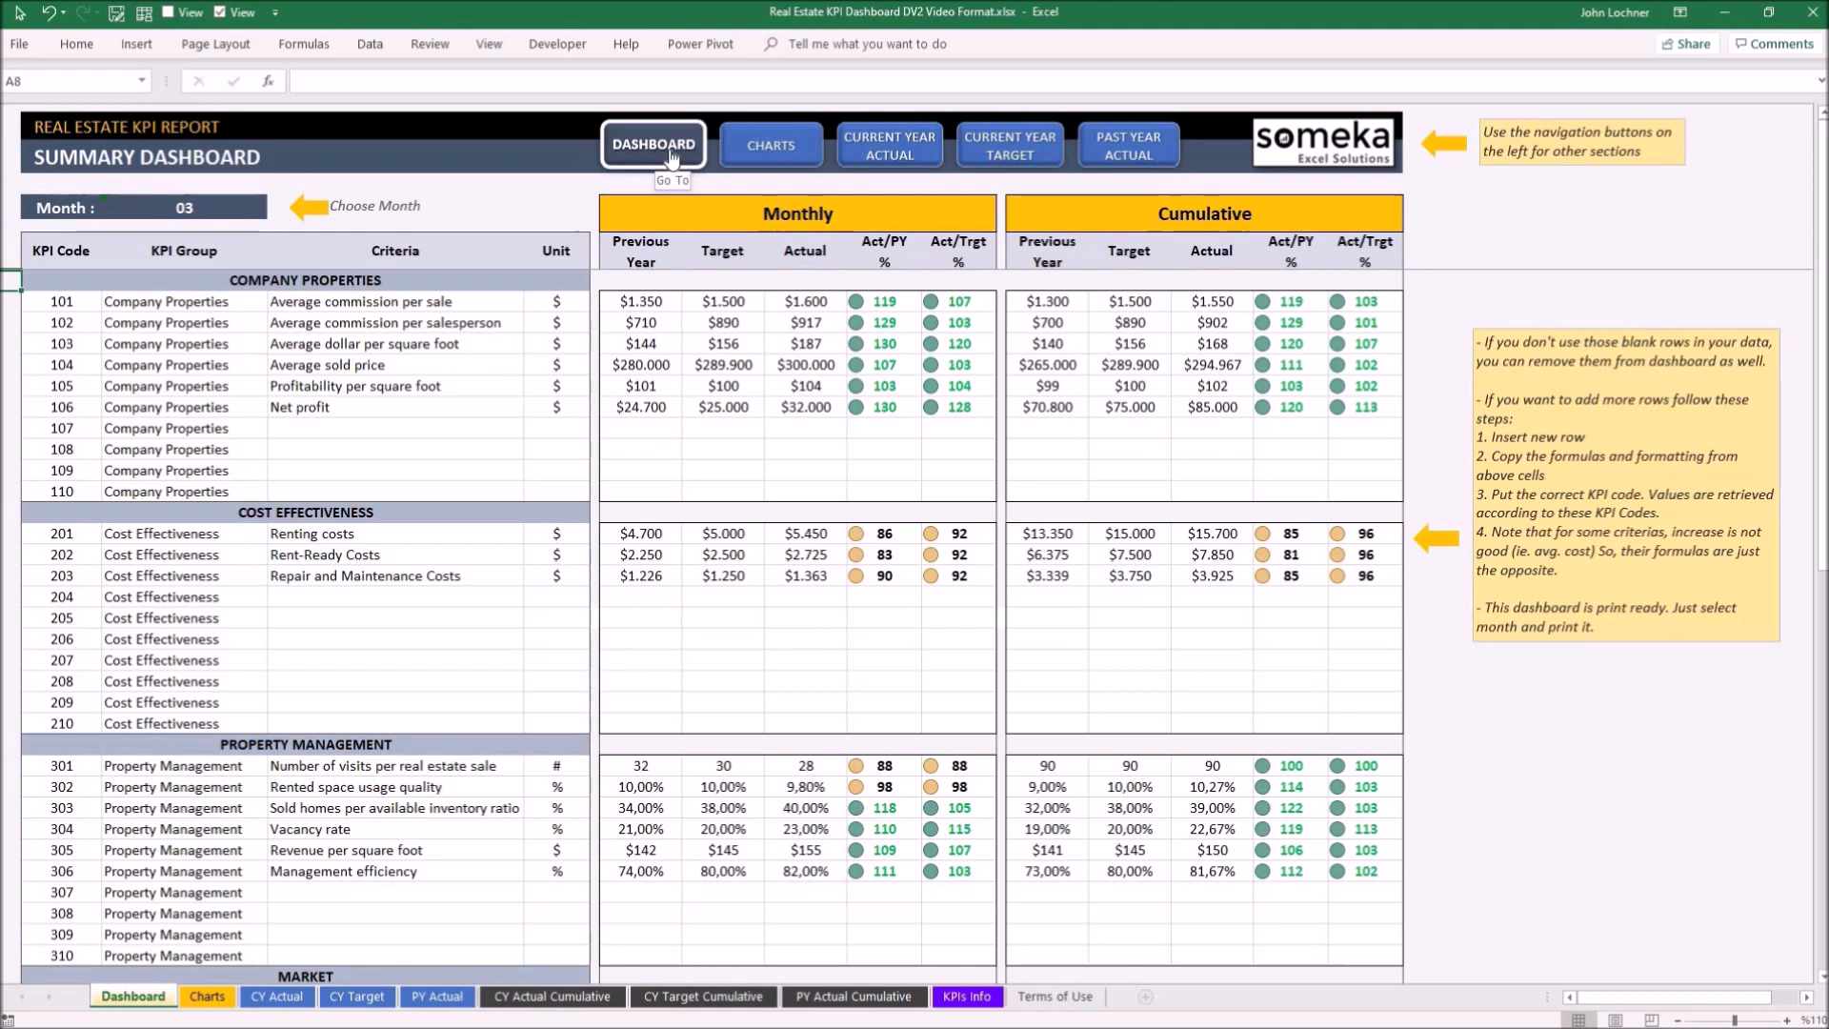
{"action": "left_click", "coordinate": [840, 145]}
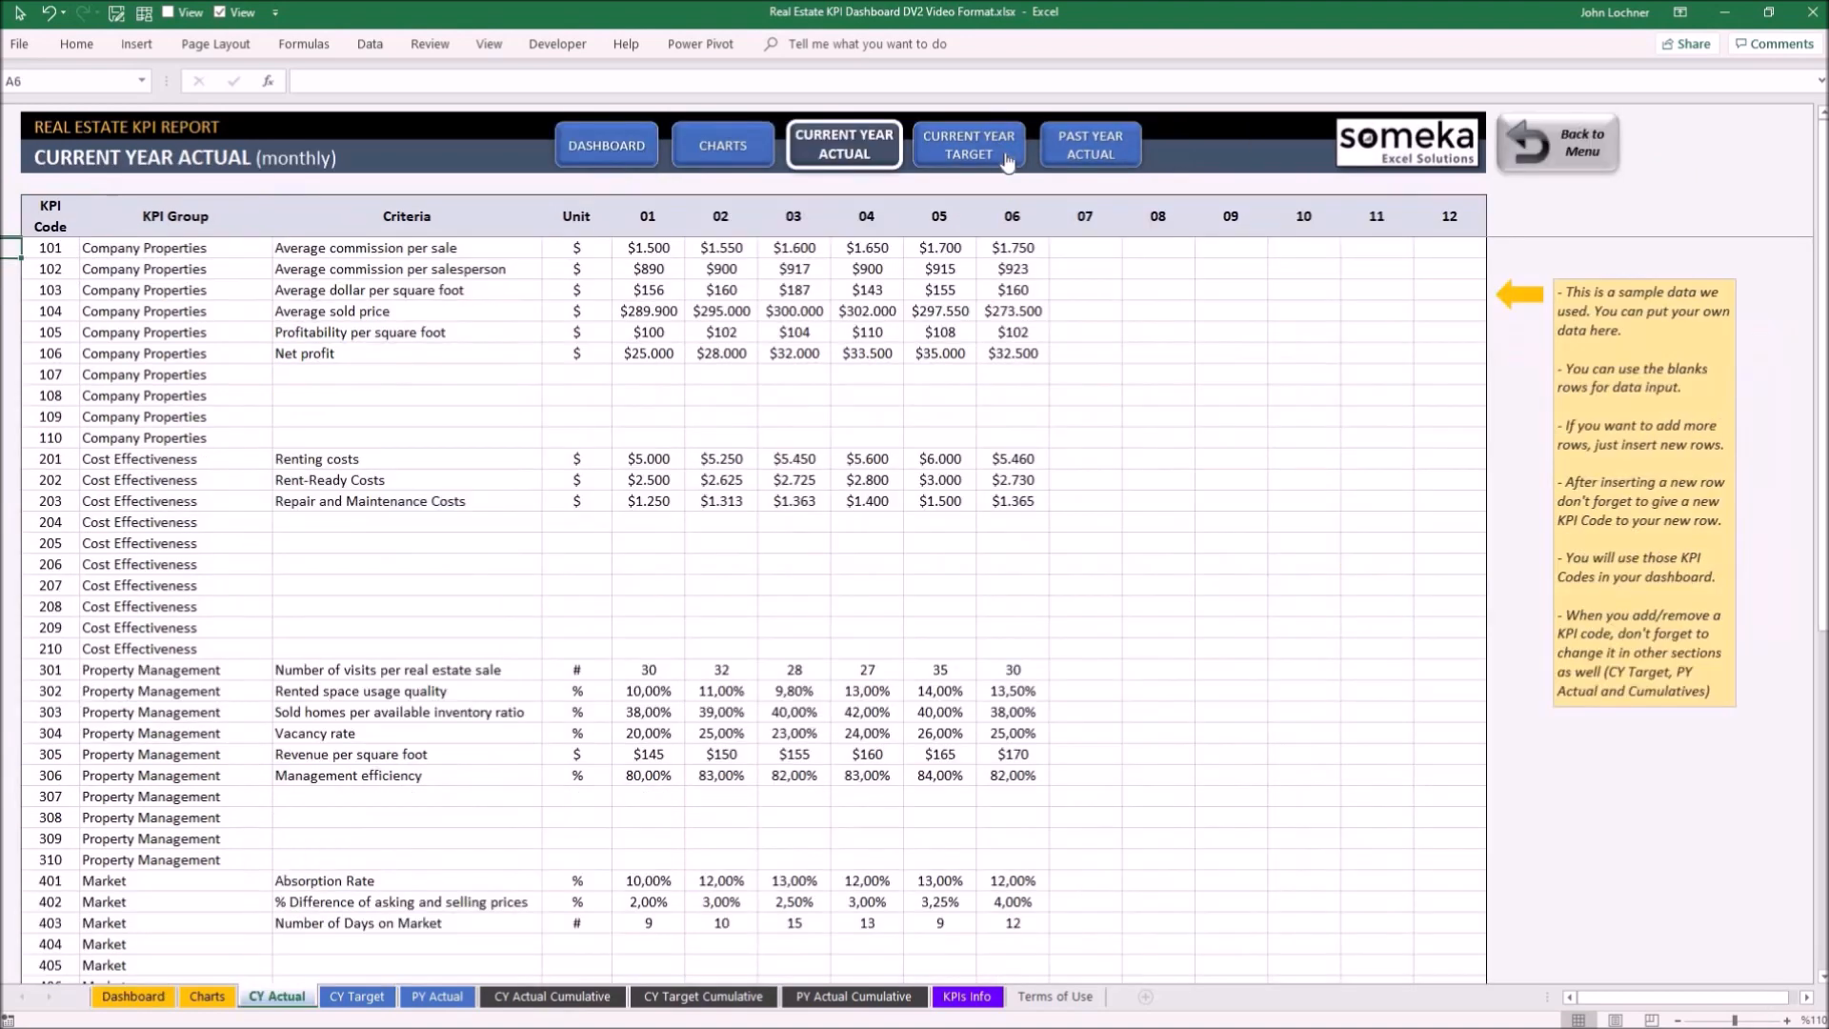
{"action": "left_click", "coordinate": [1086, 143]}
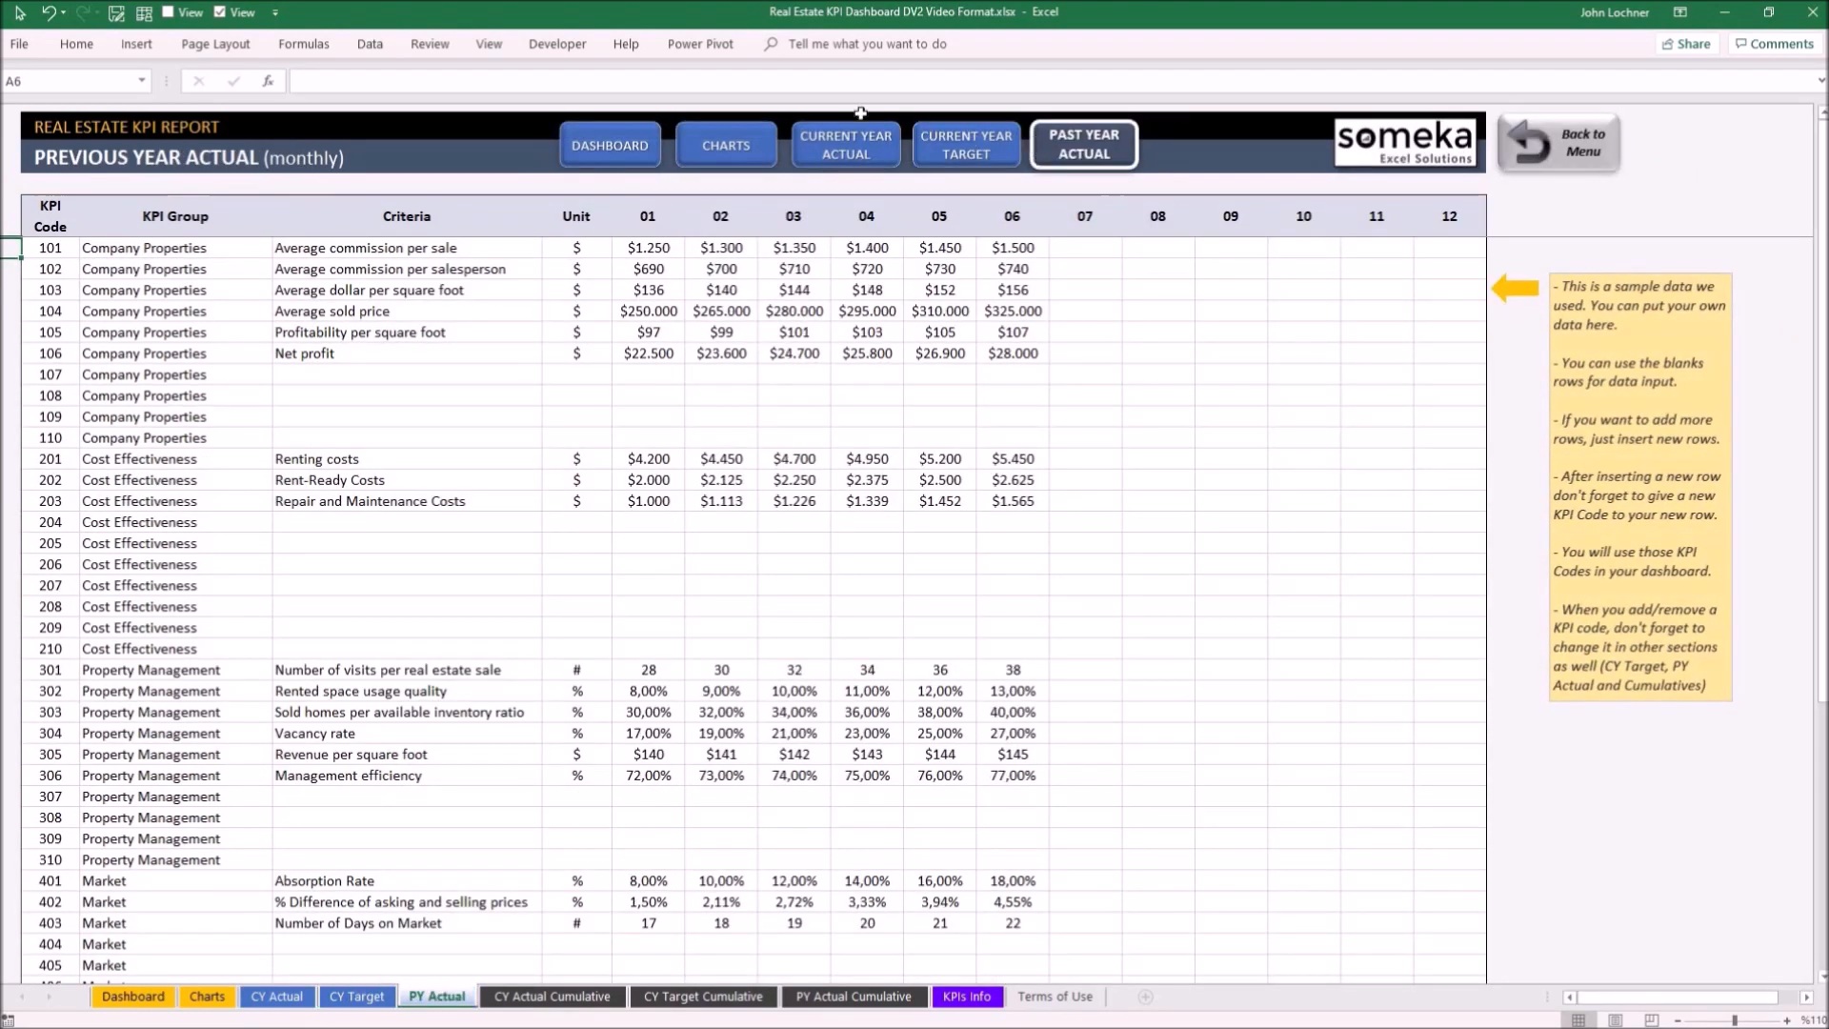
{"action": "mouse_move", "coordinate": [846, 143]}
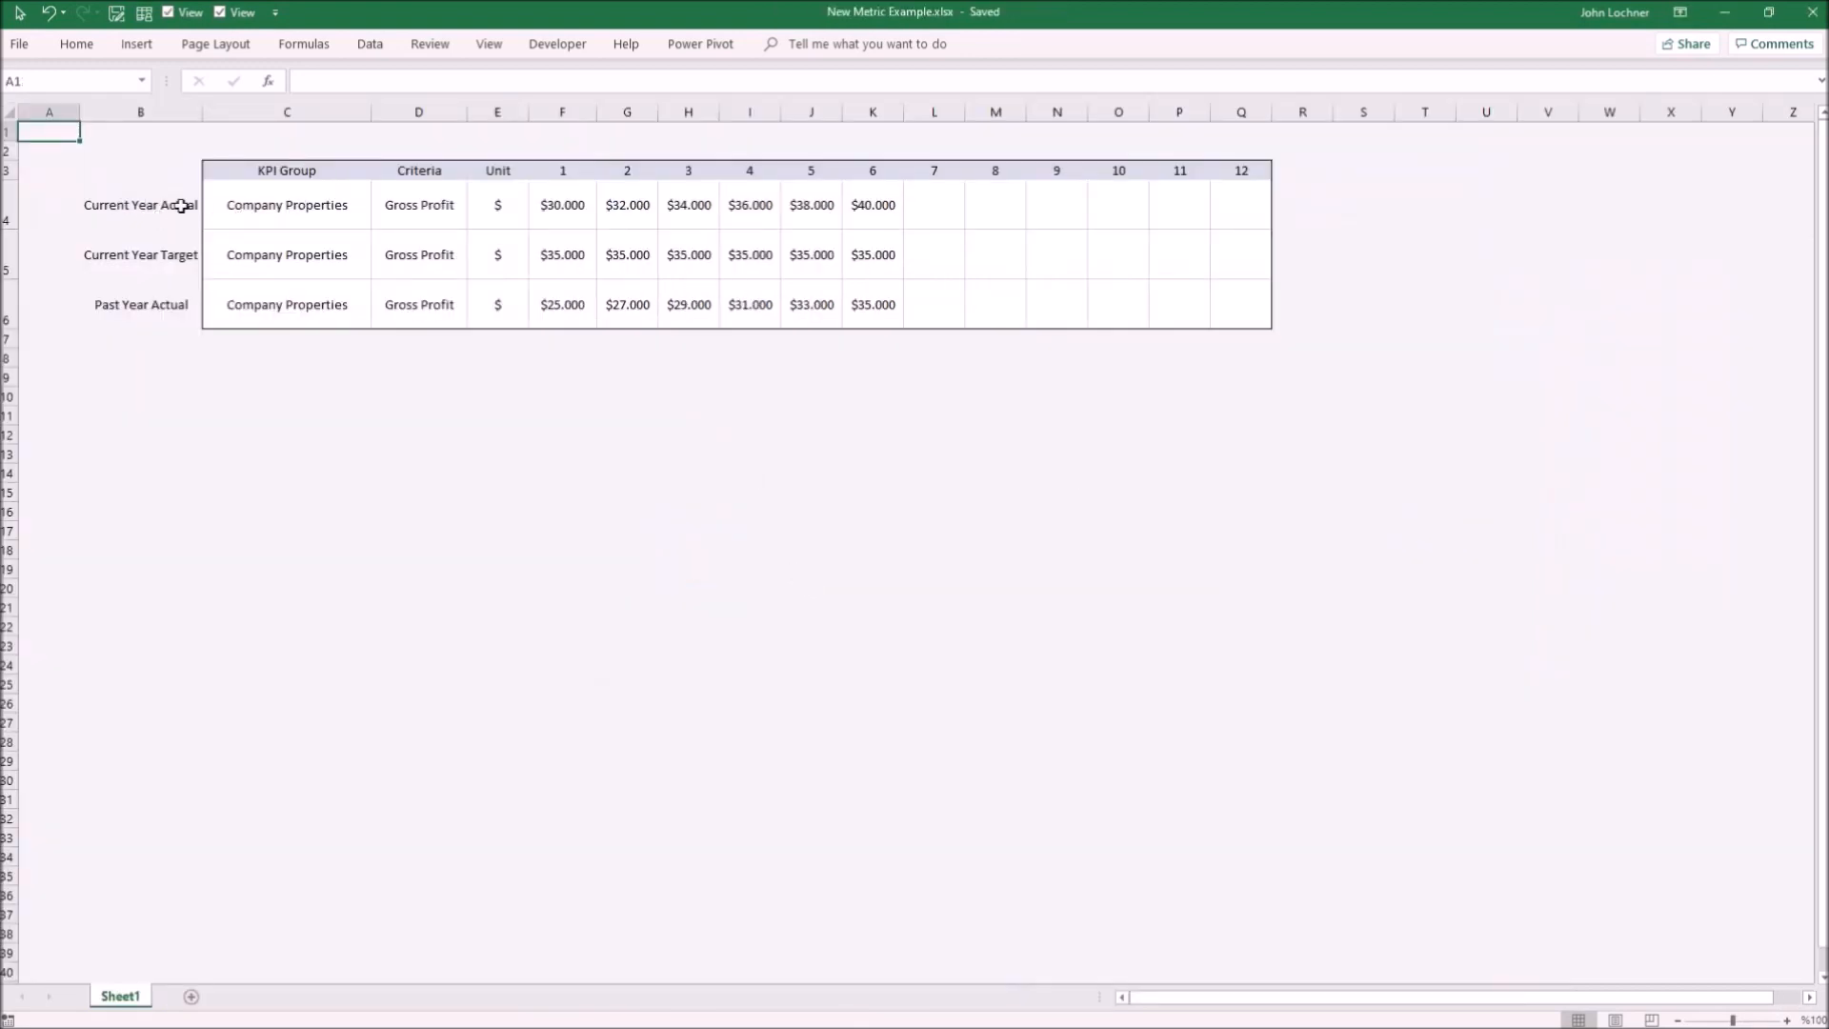
{"action": "mouse_move", "coordinate": [314, 204]}
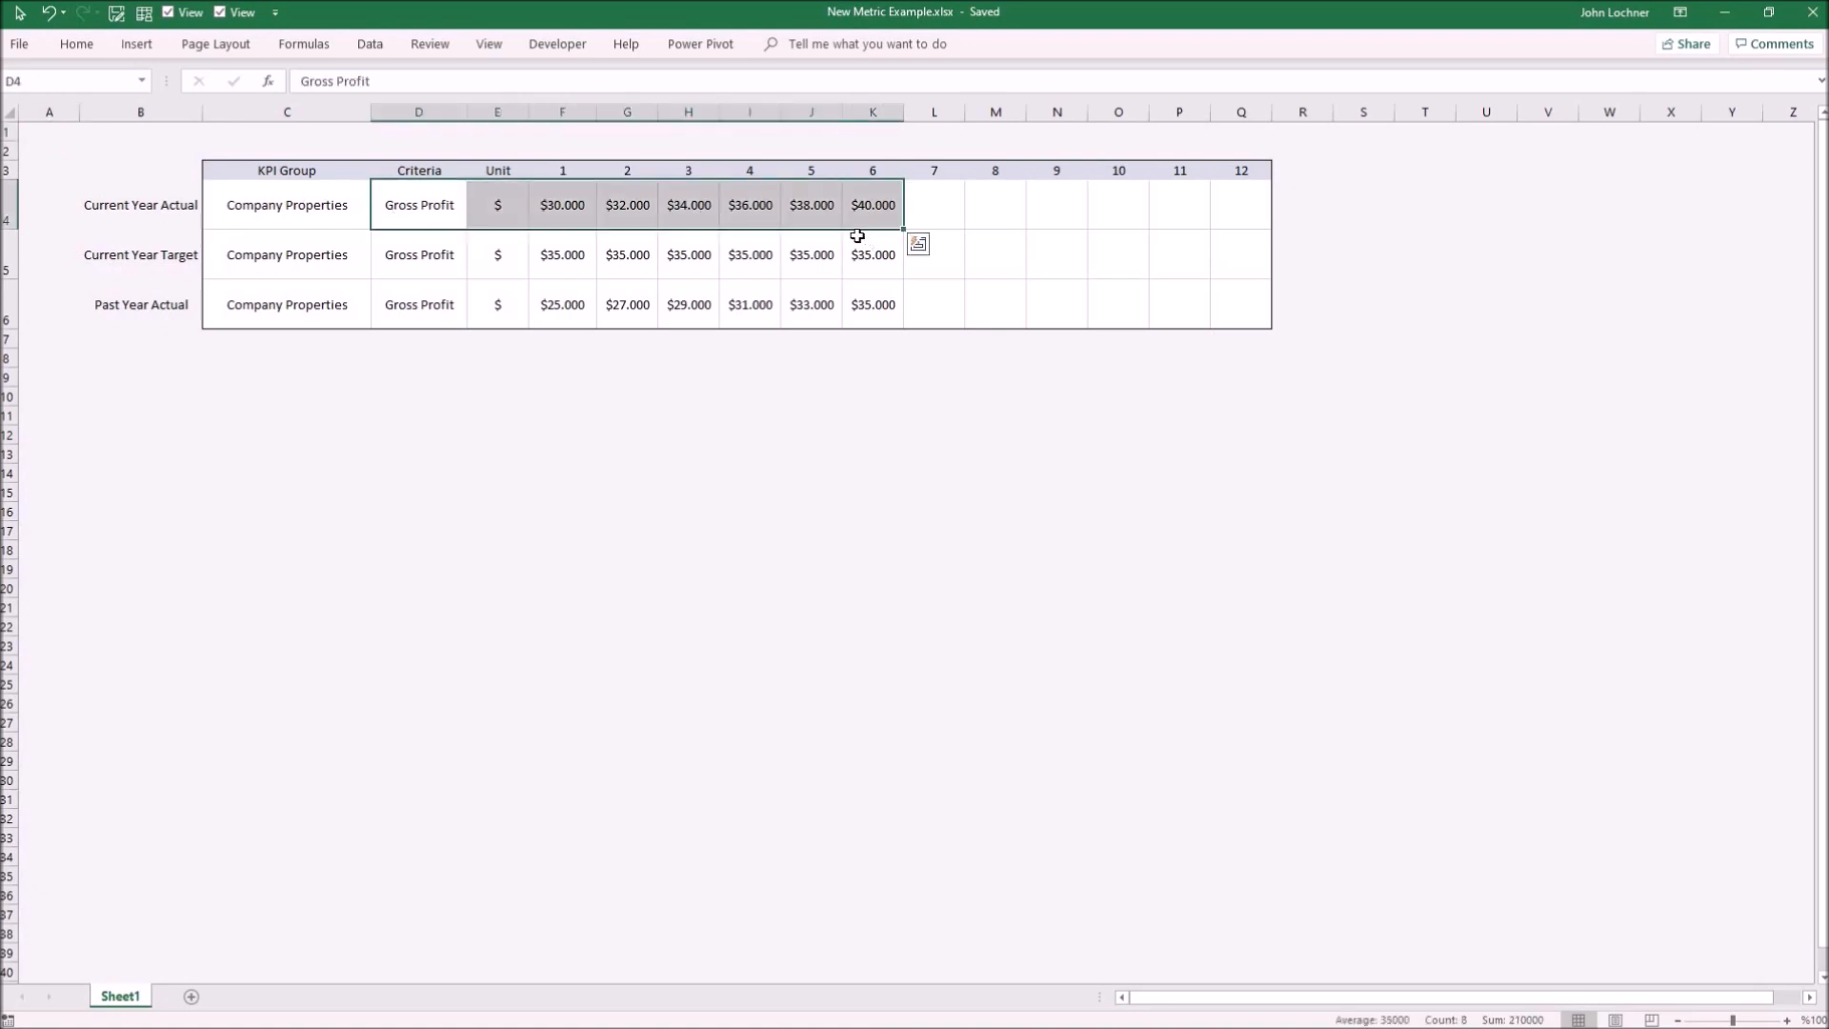
Step: Paste the copied Gross Profit row into row 107 of the data sheets and check it on the Dashboard
{"action": "key", "text": "ctrl+c"}
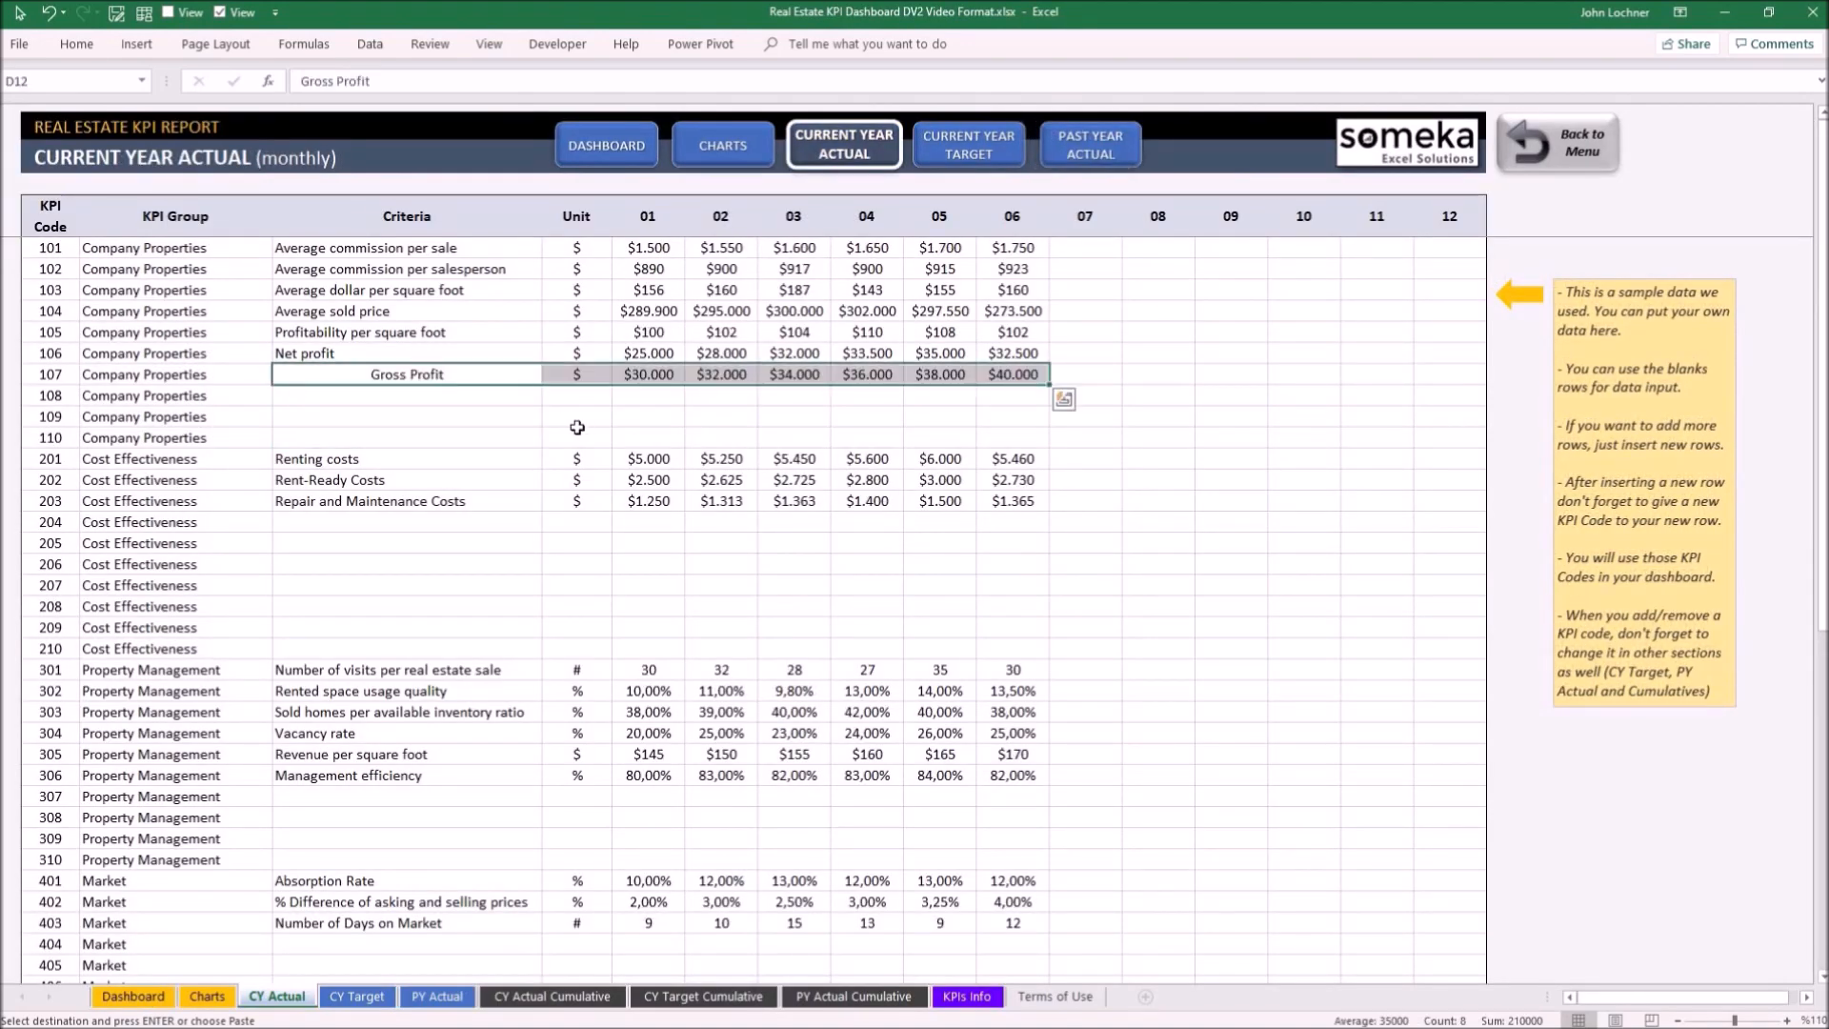
{"action": "left_click", "coordinate": [968, 143]}
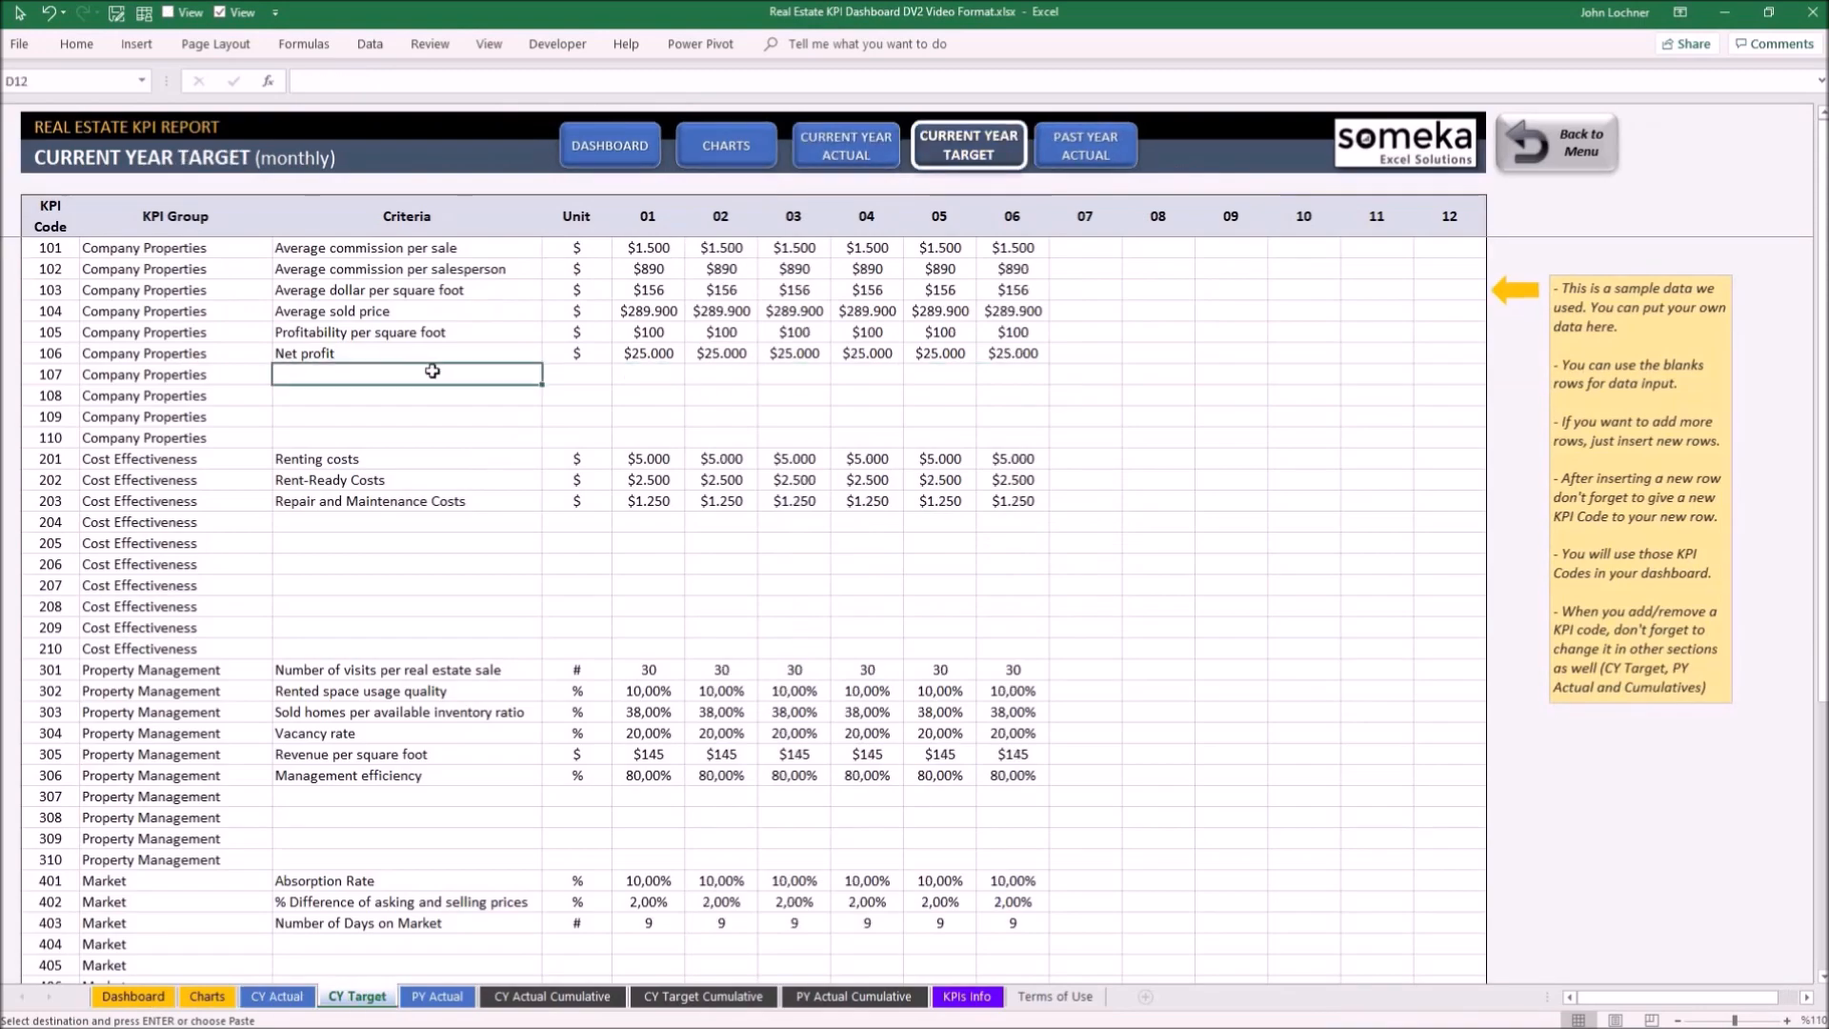
{"action": "left_click", "coordinate": [1082, 143]}
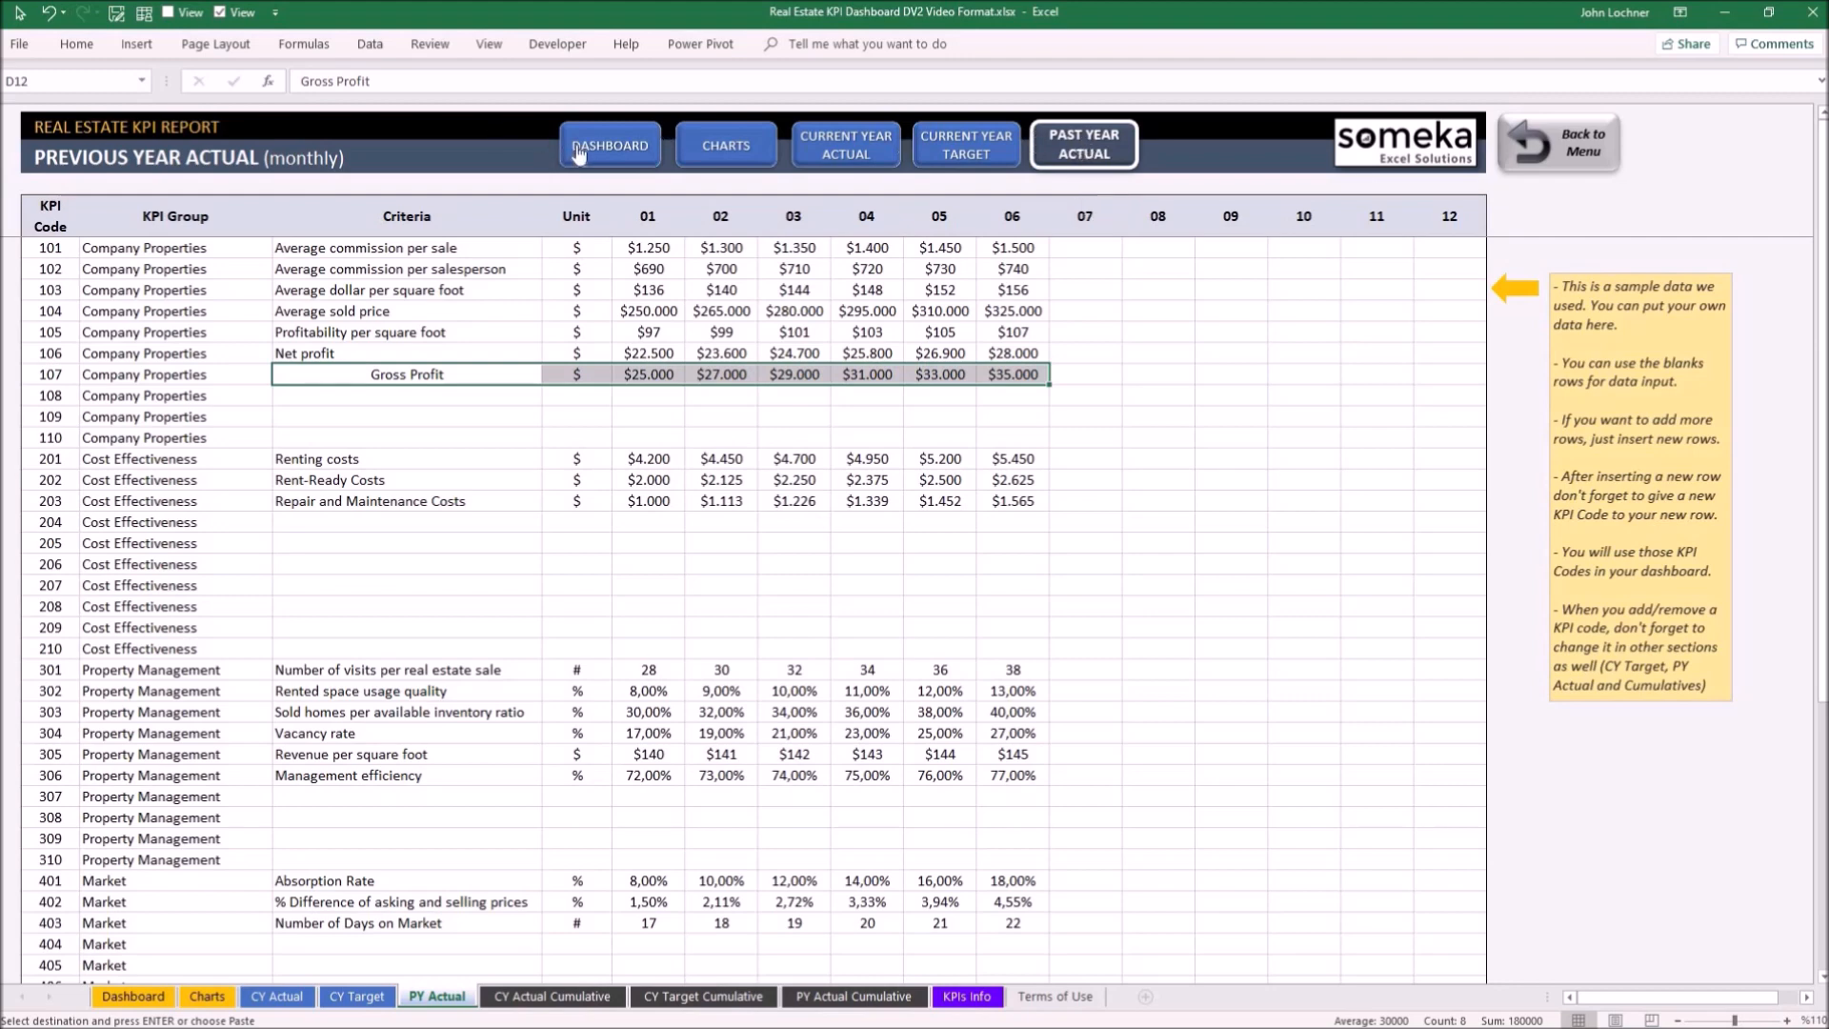
{"action": "left_click", "coordinate": [608, 144]}
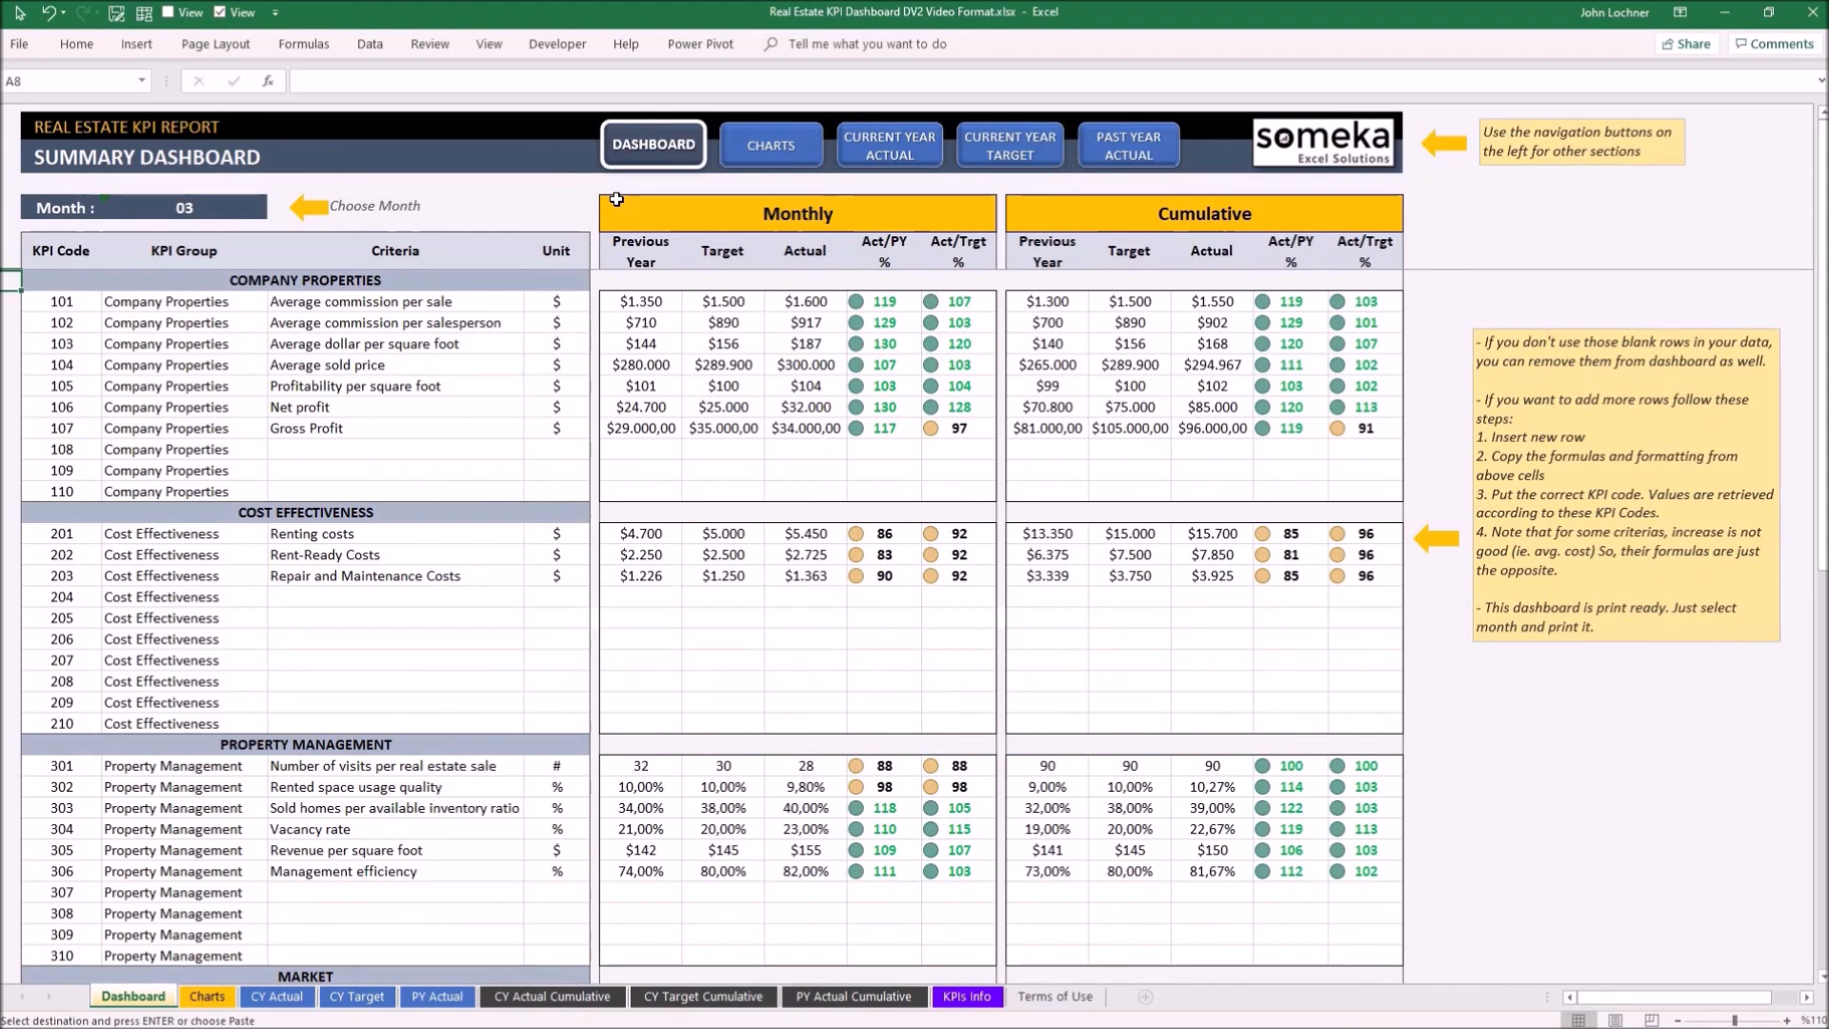
{"action": "mouse_move", "coordinate": [638, 273]}
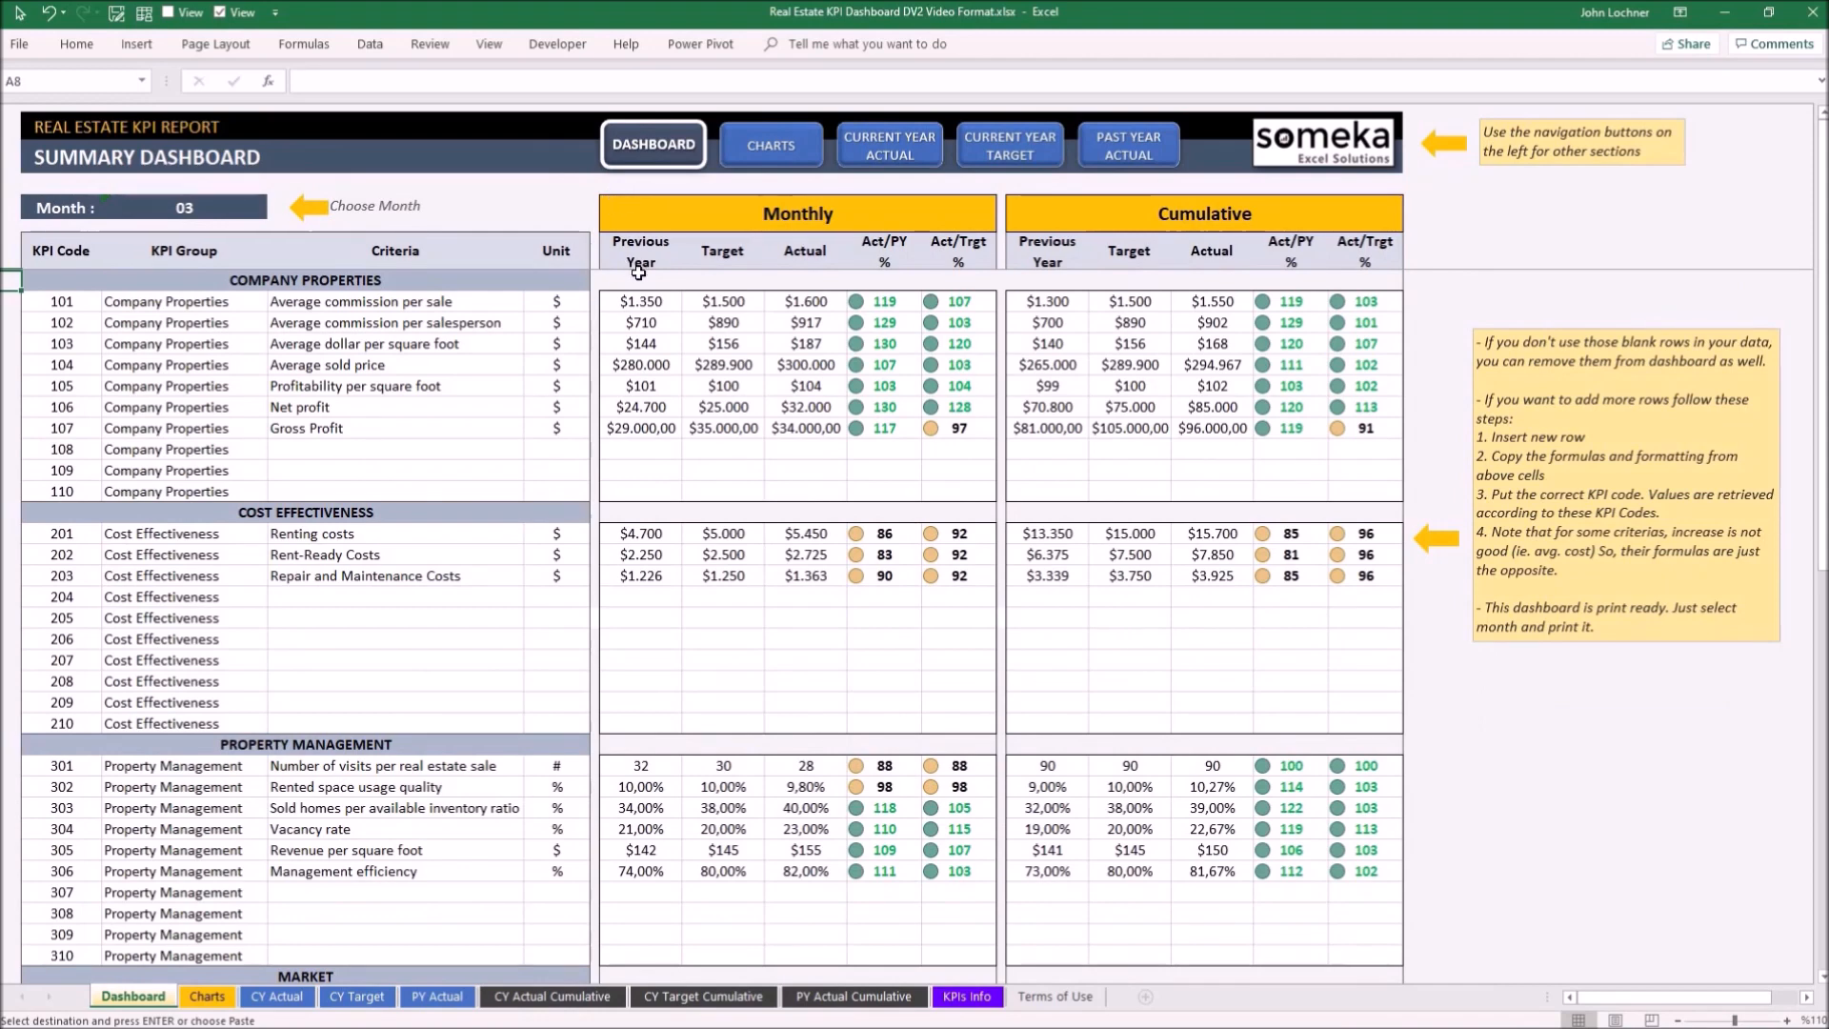
{"action": "mouse_move", "coordinate": [471, 301]}
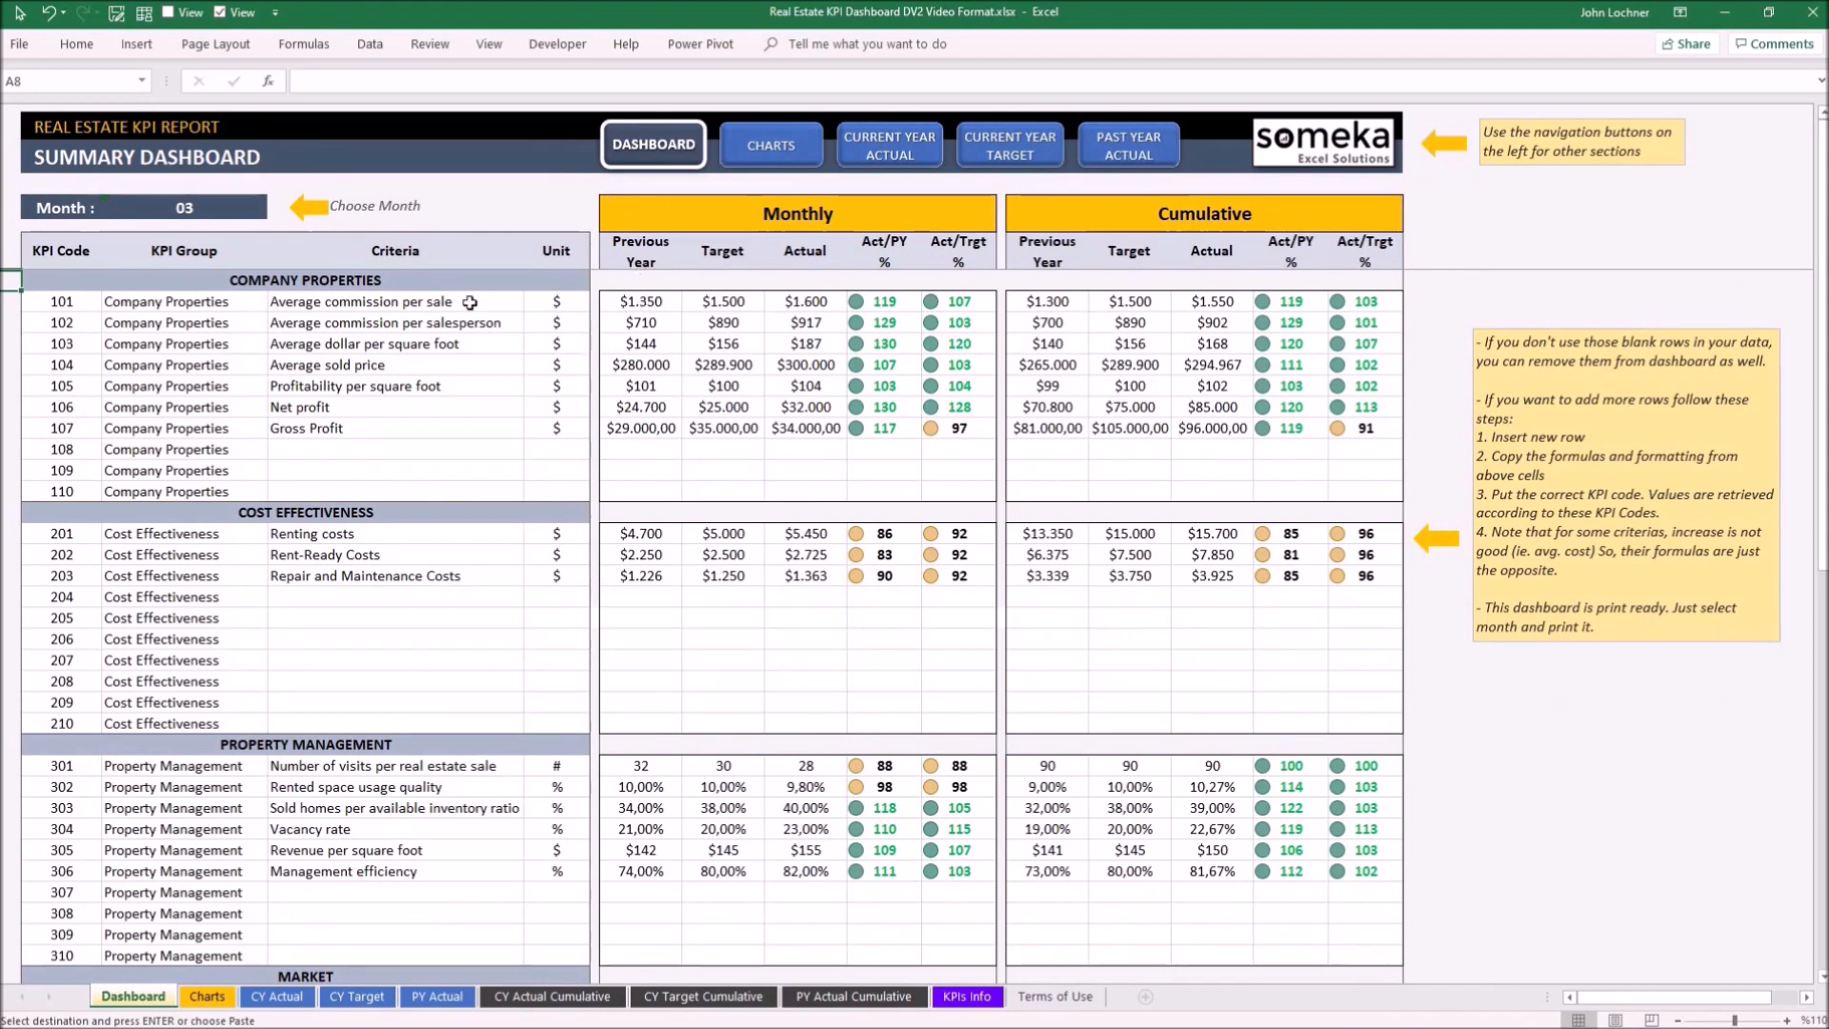
Step: Change the dashboard's Month cell from 03 to 04 using its dropdown list
{"action": "left_click", "coordinate": [181, 206]}
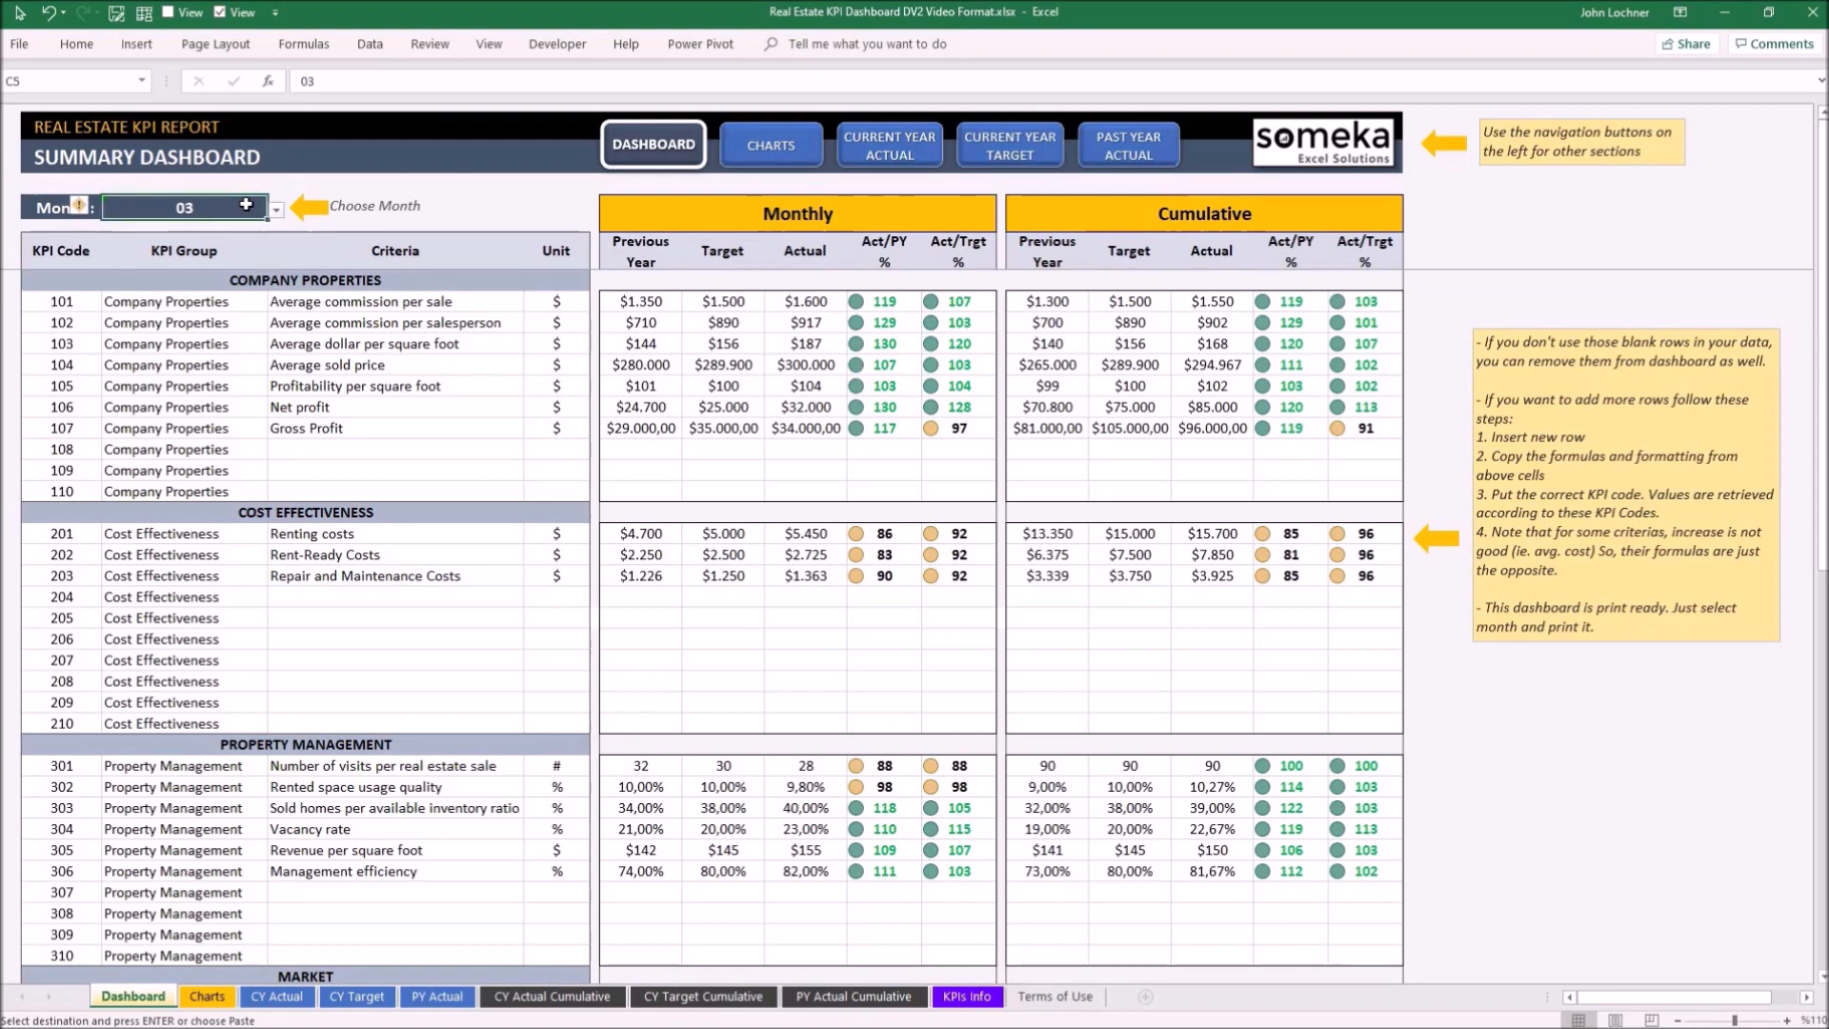
{"action": "left_click", "coordinate": [274, 208]}
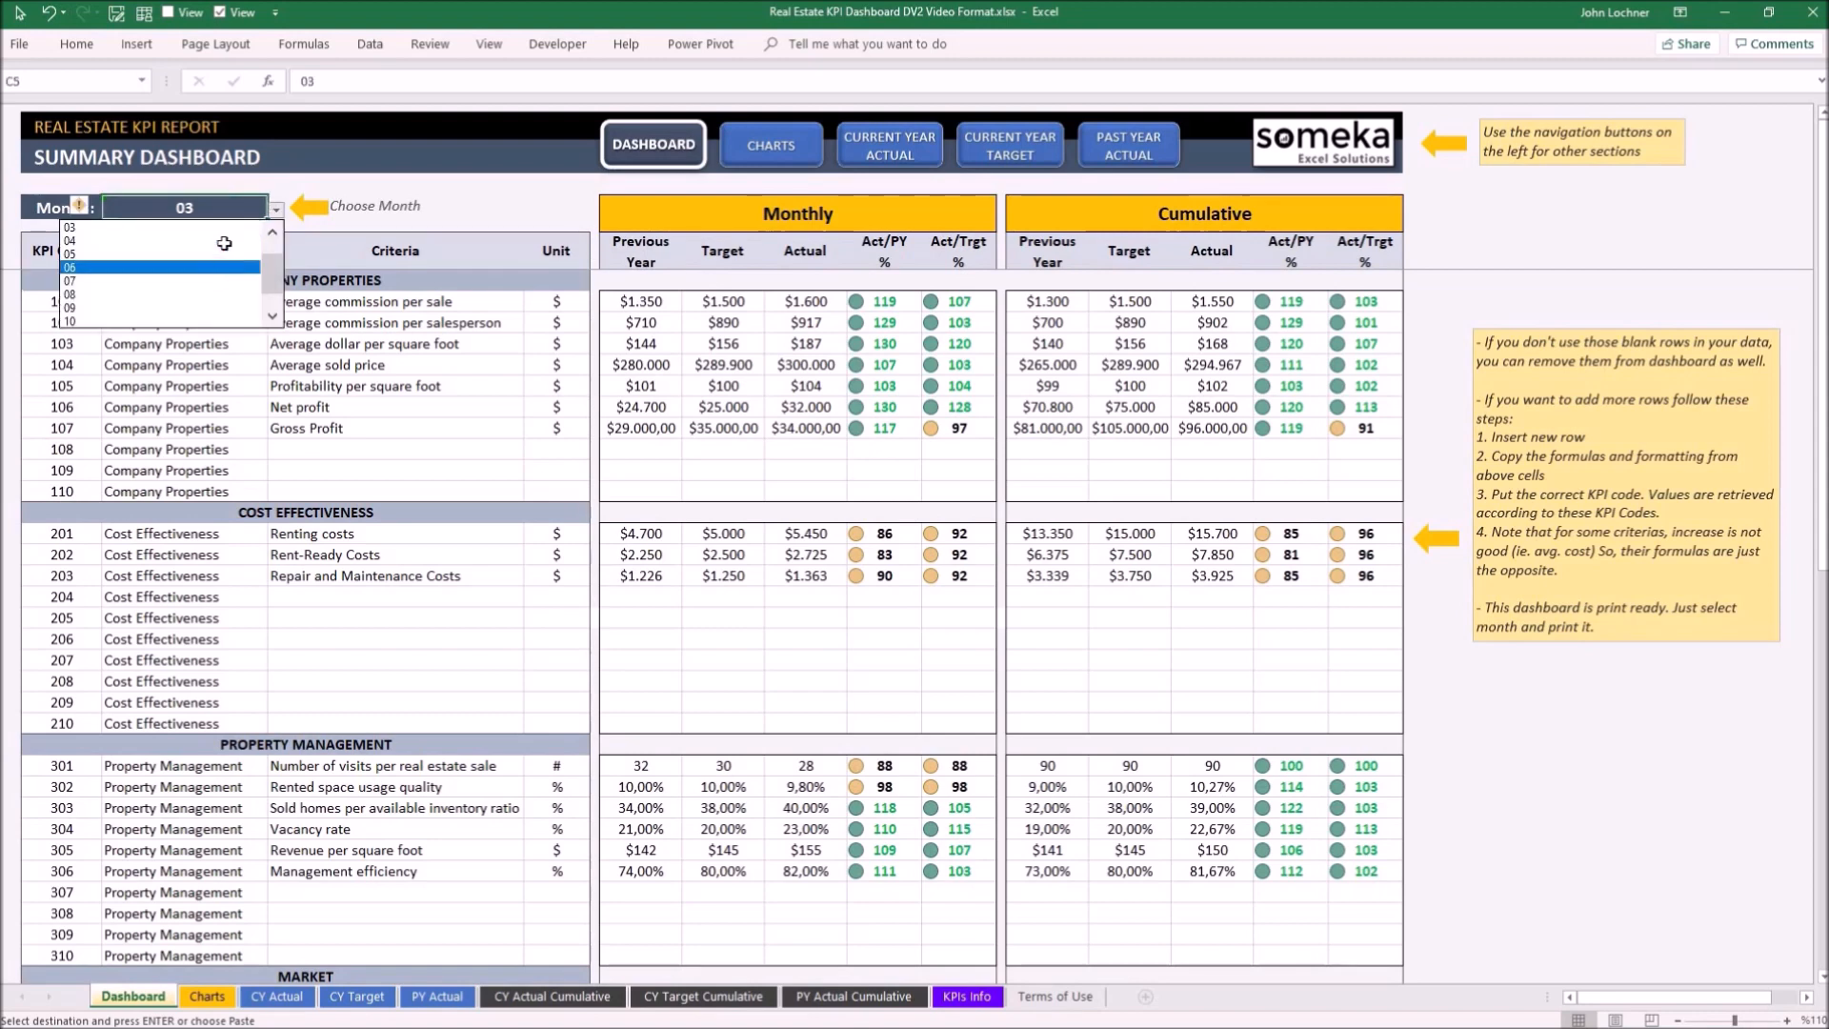
{"action": "left_click", "coordinate": [71, 242]}
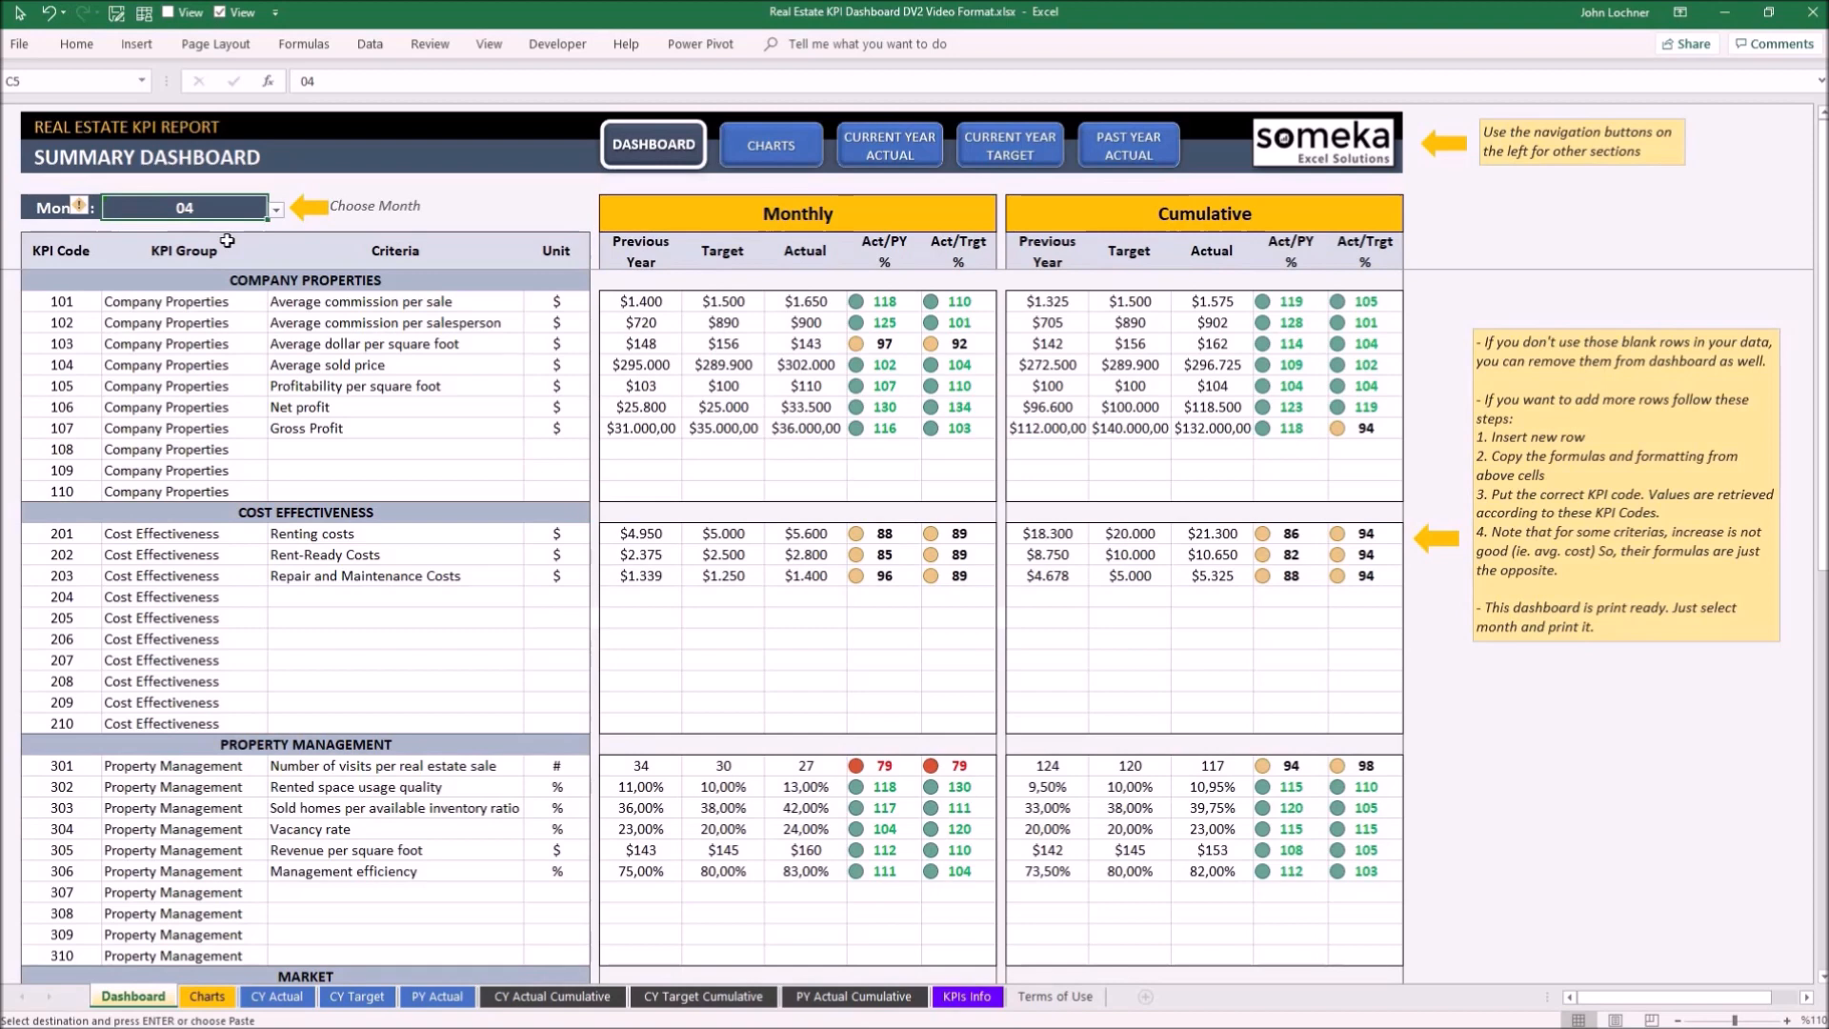
{"action": "mouse_move", "coordinate": [770, 759]}
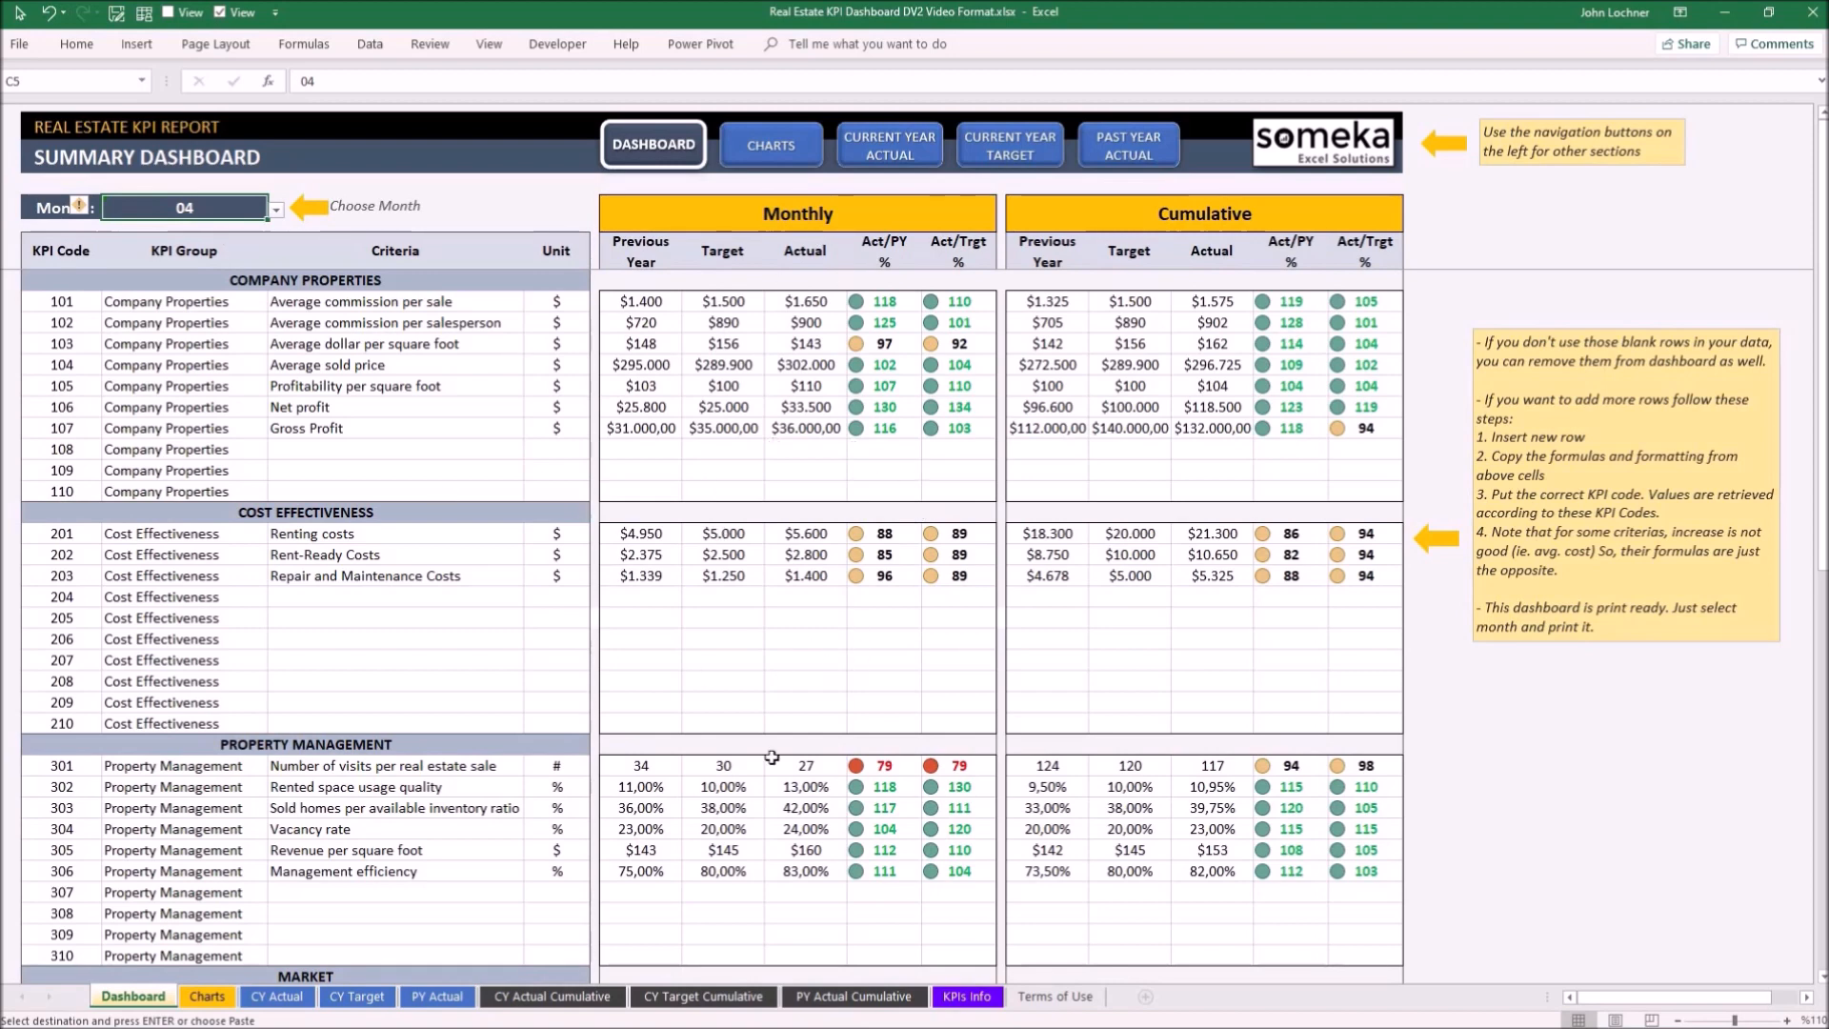
{"action": "mouse_move", "coordinate": [1127, 683]}
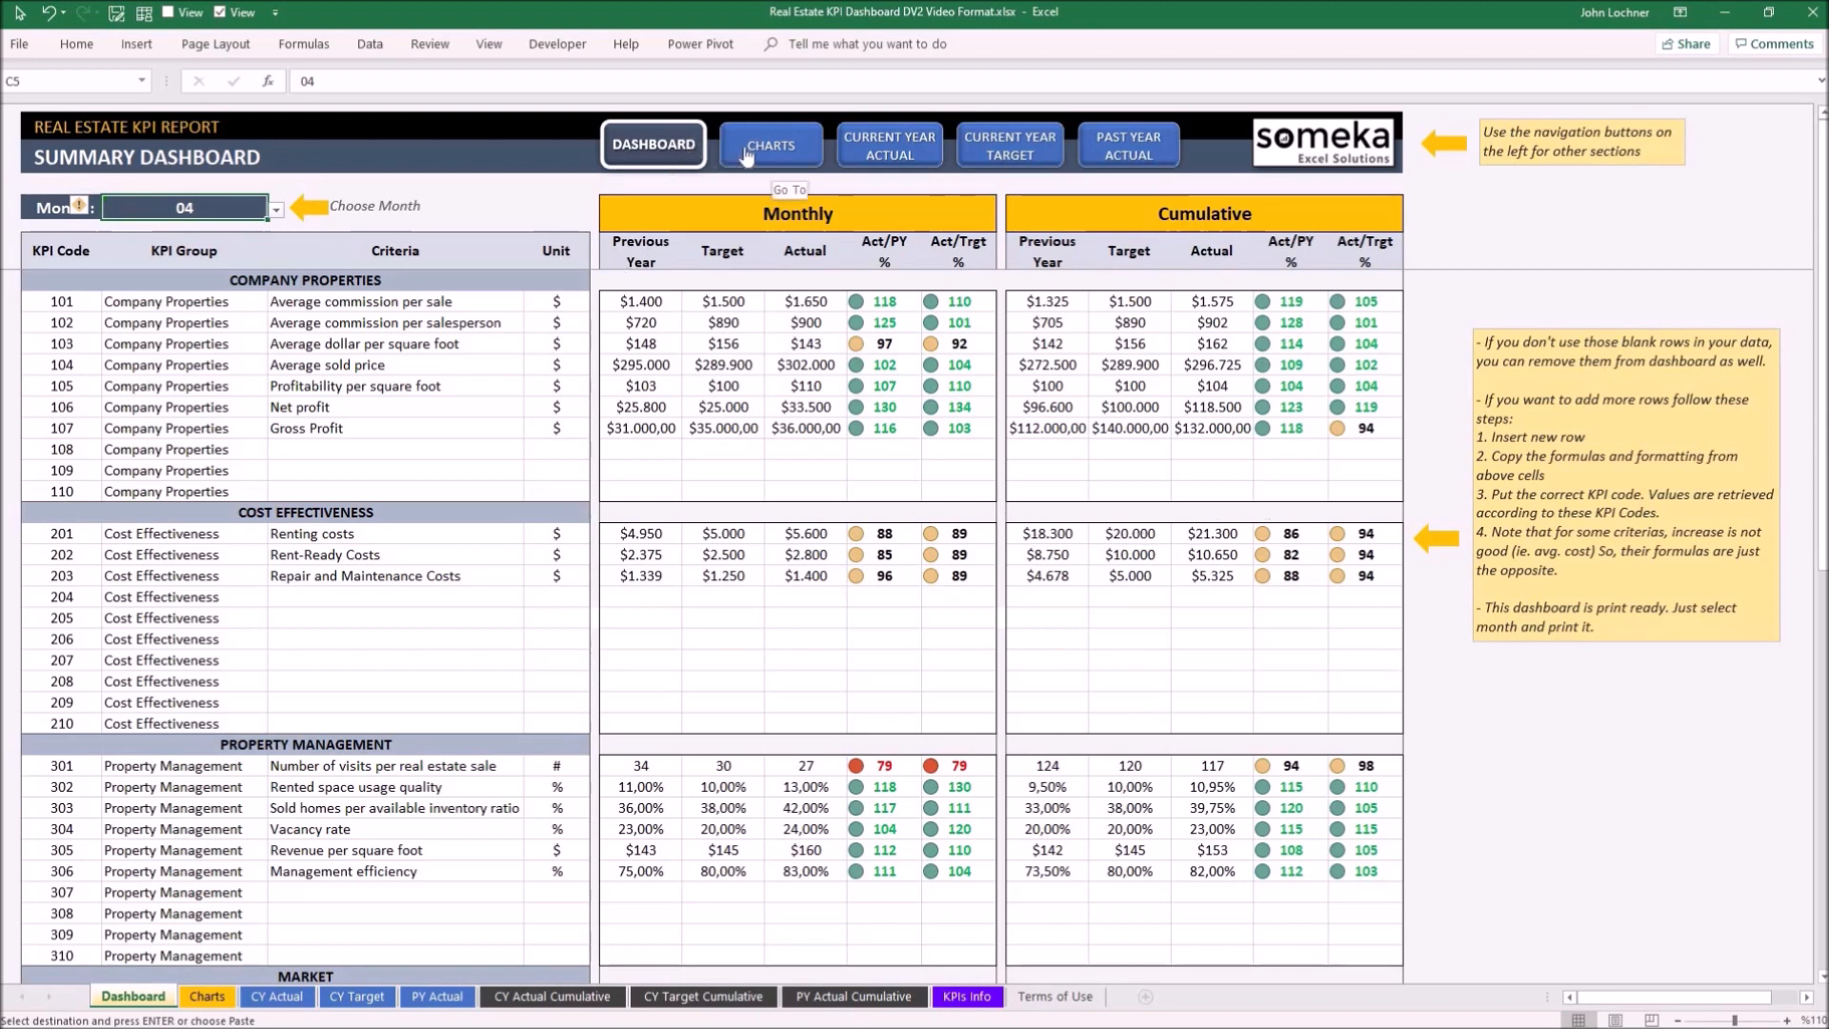
Step: Go to the Charts sheet showing KPI 101, Average commission per sale
{"action": "left_click", "coordinate": [768, 145]}
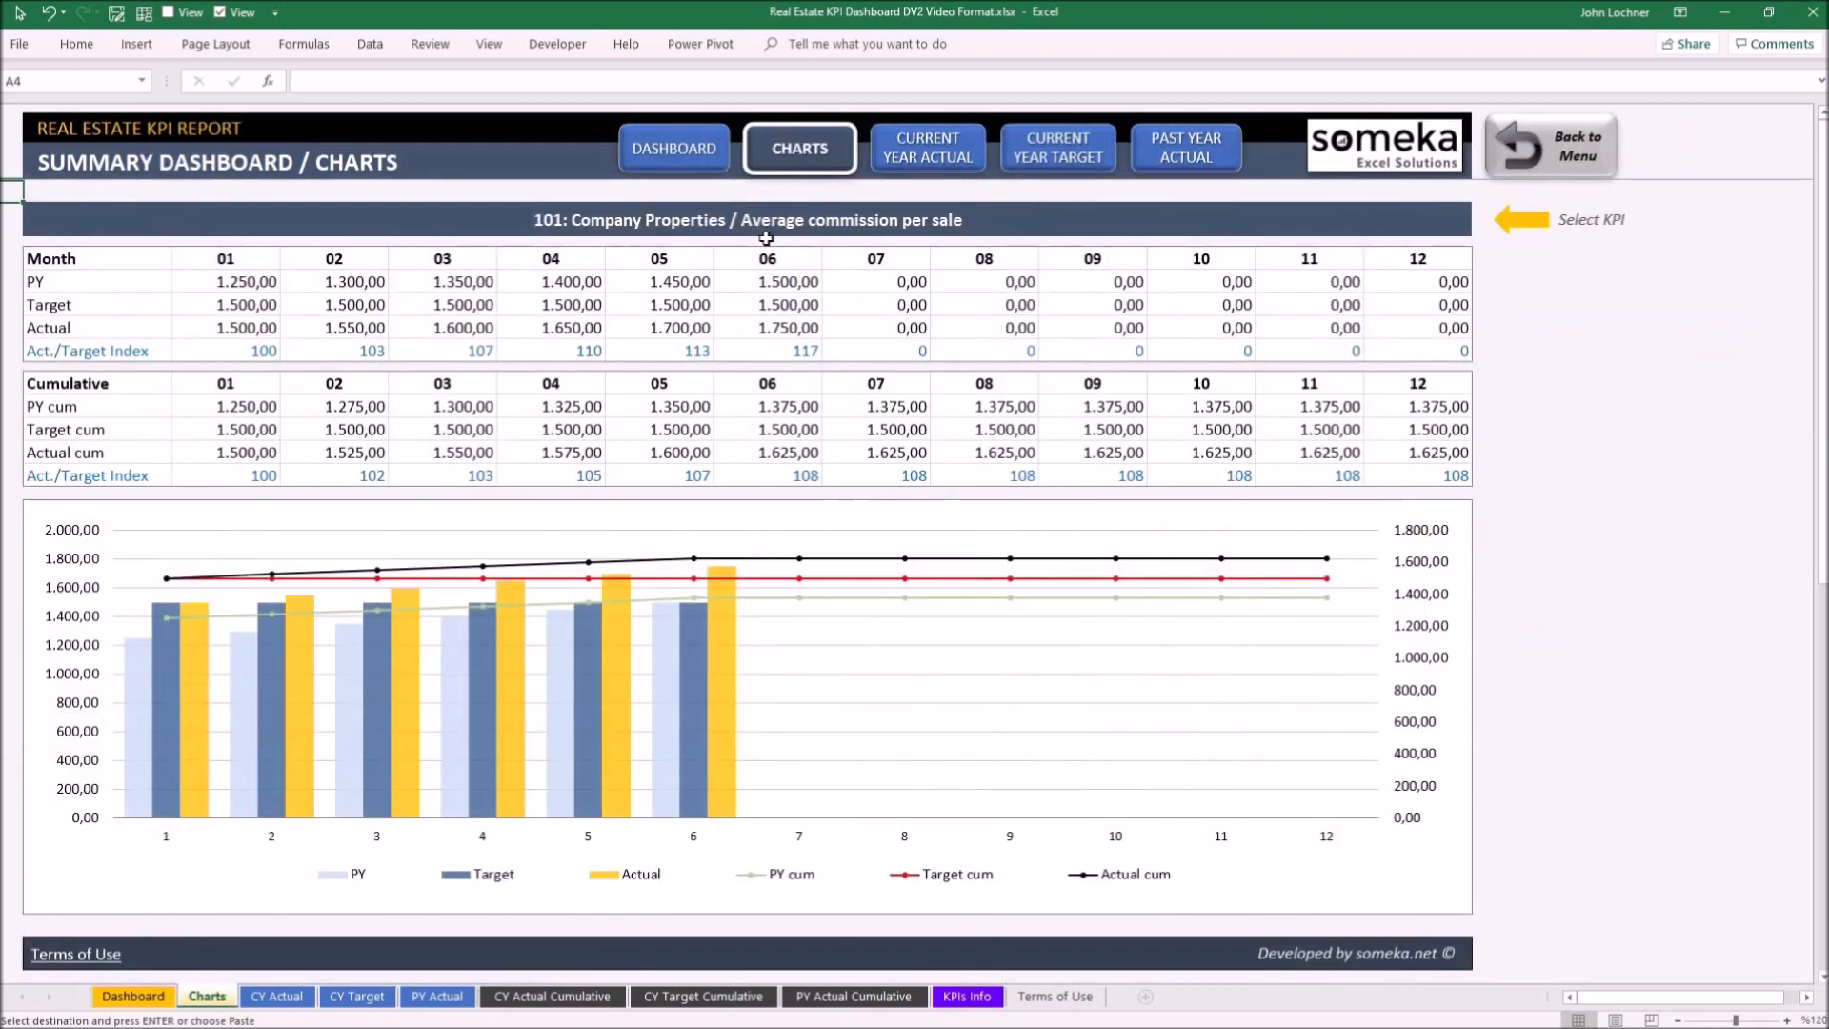
{"action": "mouse_move", "coordinate": [983, 486]}
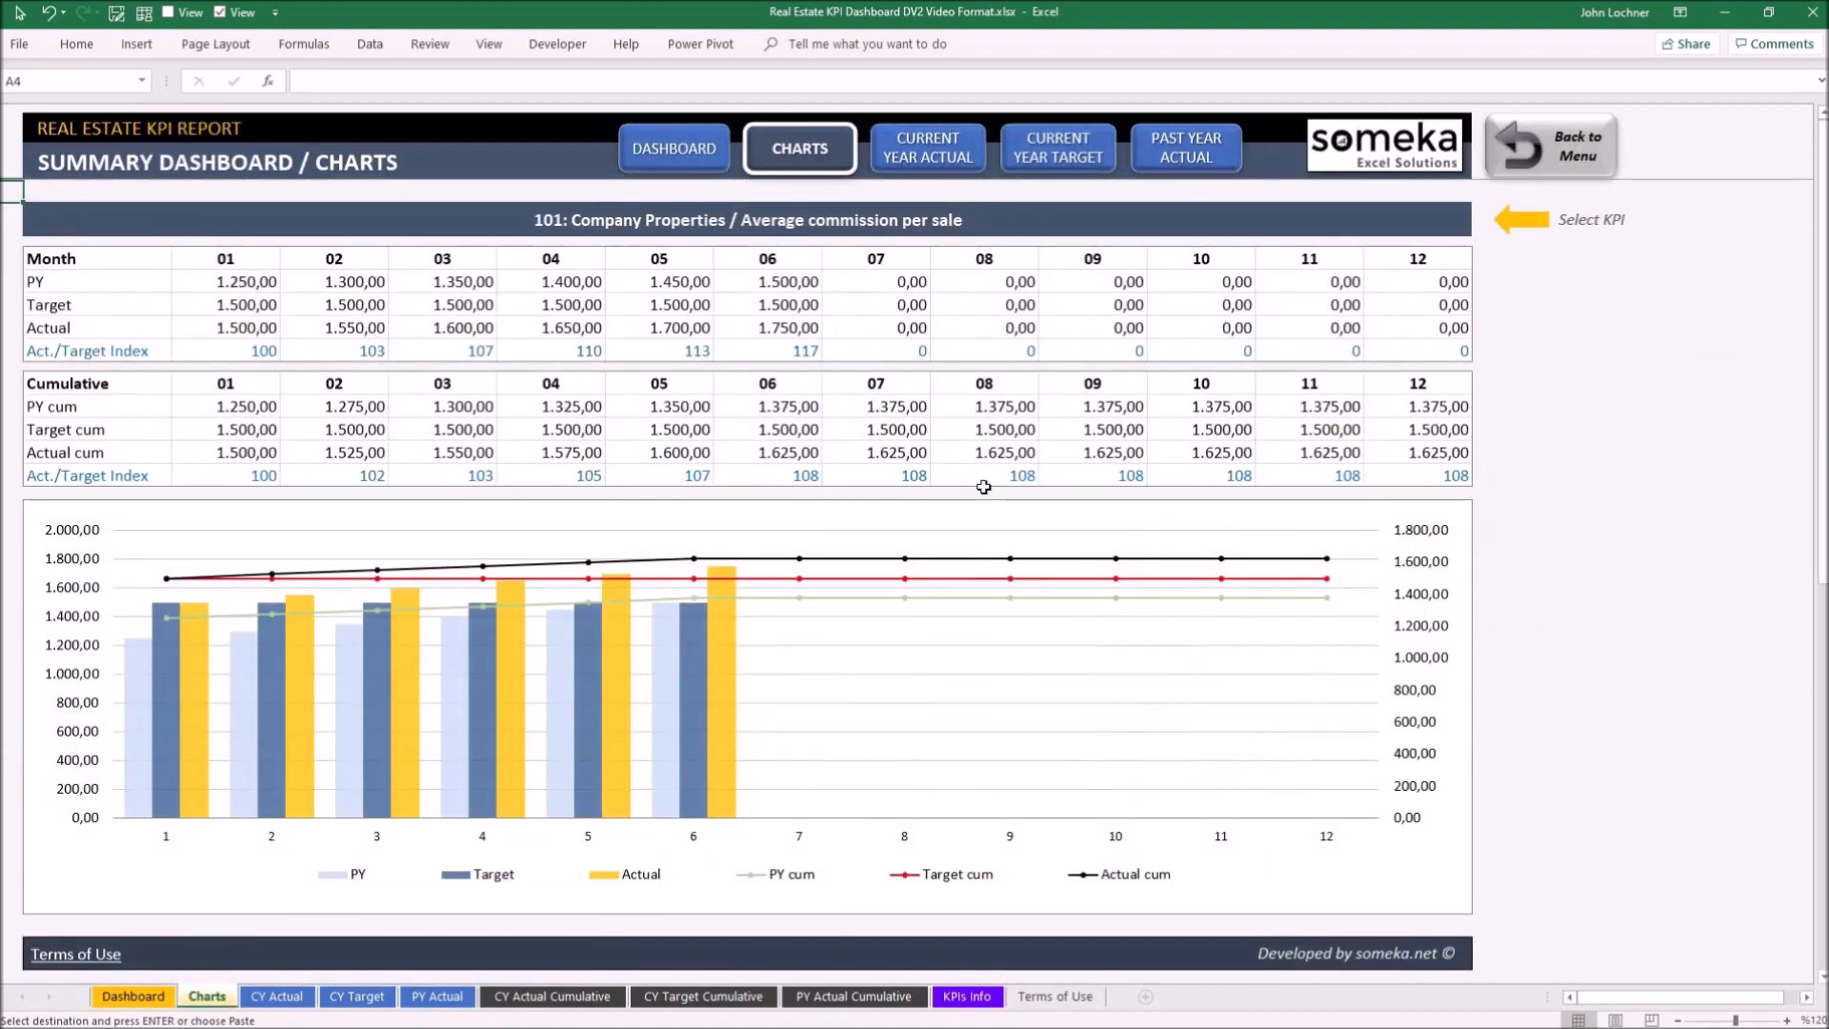
{"action": "mouse_move", "coordinate": [1075, 522]}
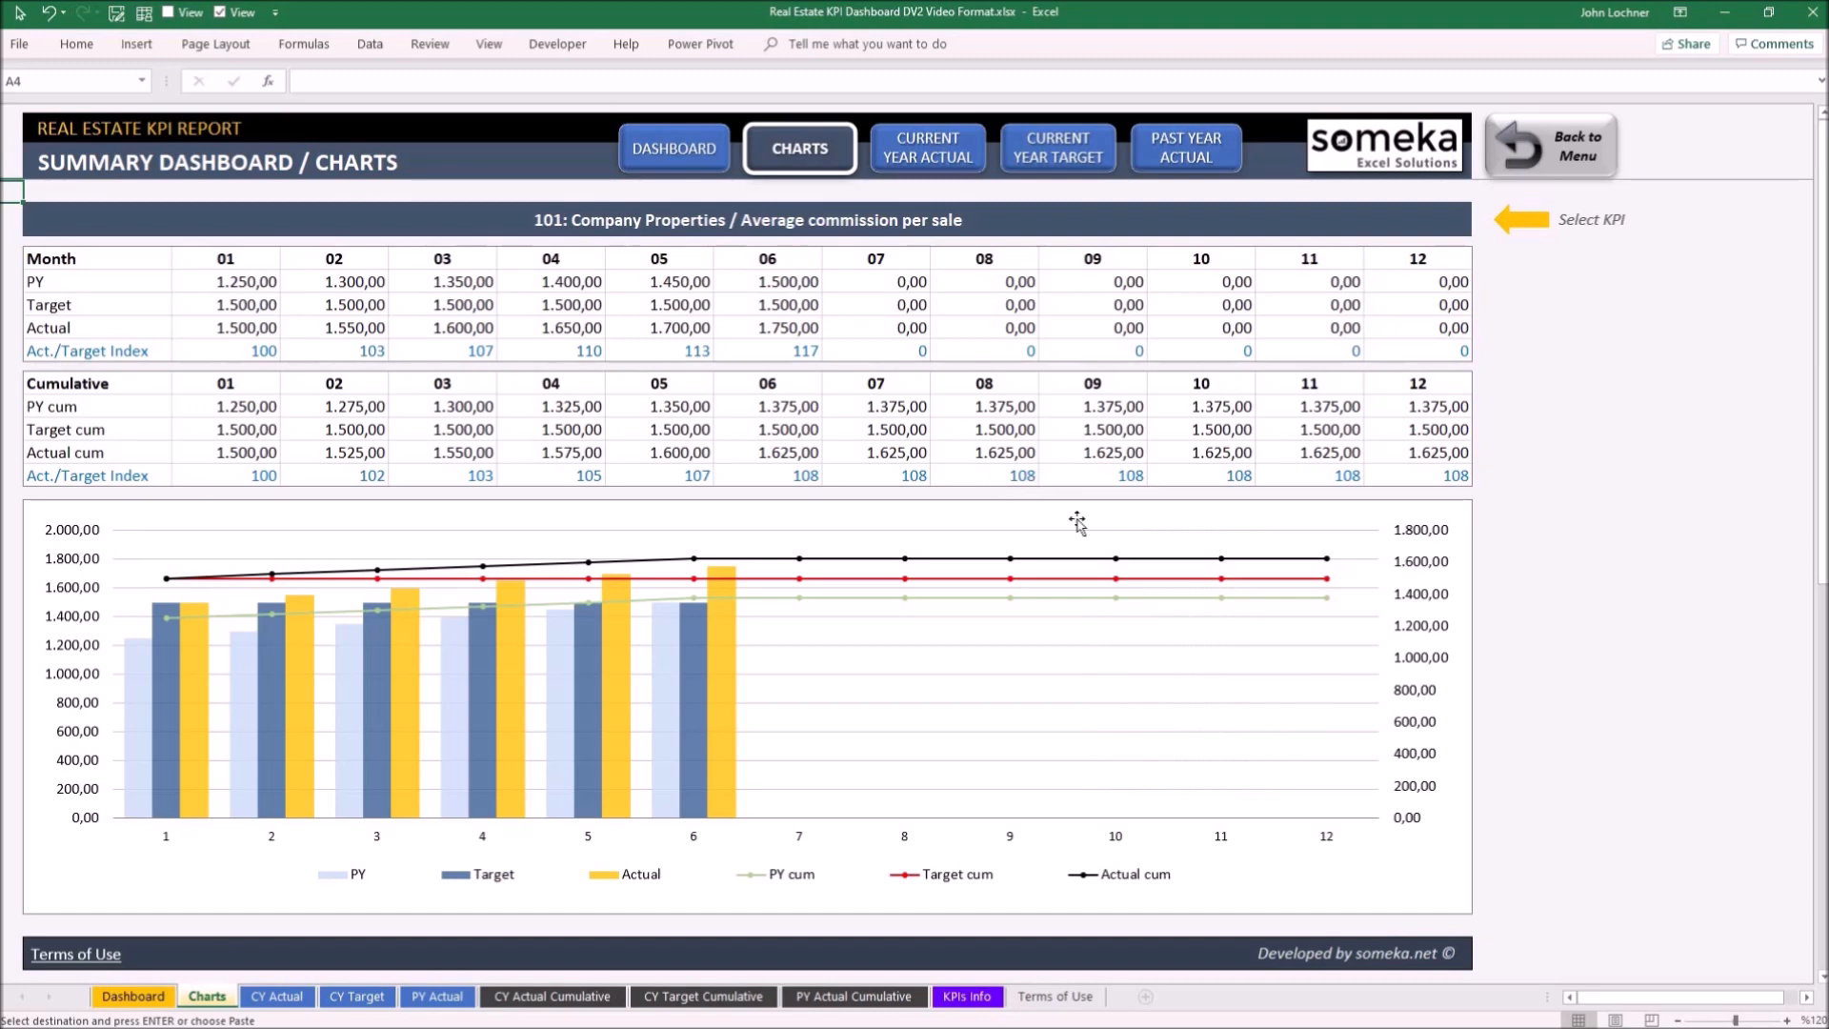
{"action": "mouse_move", "coordinate": [917, 397]}
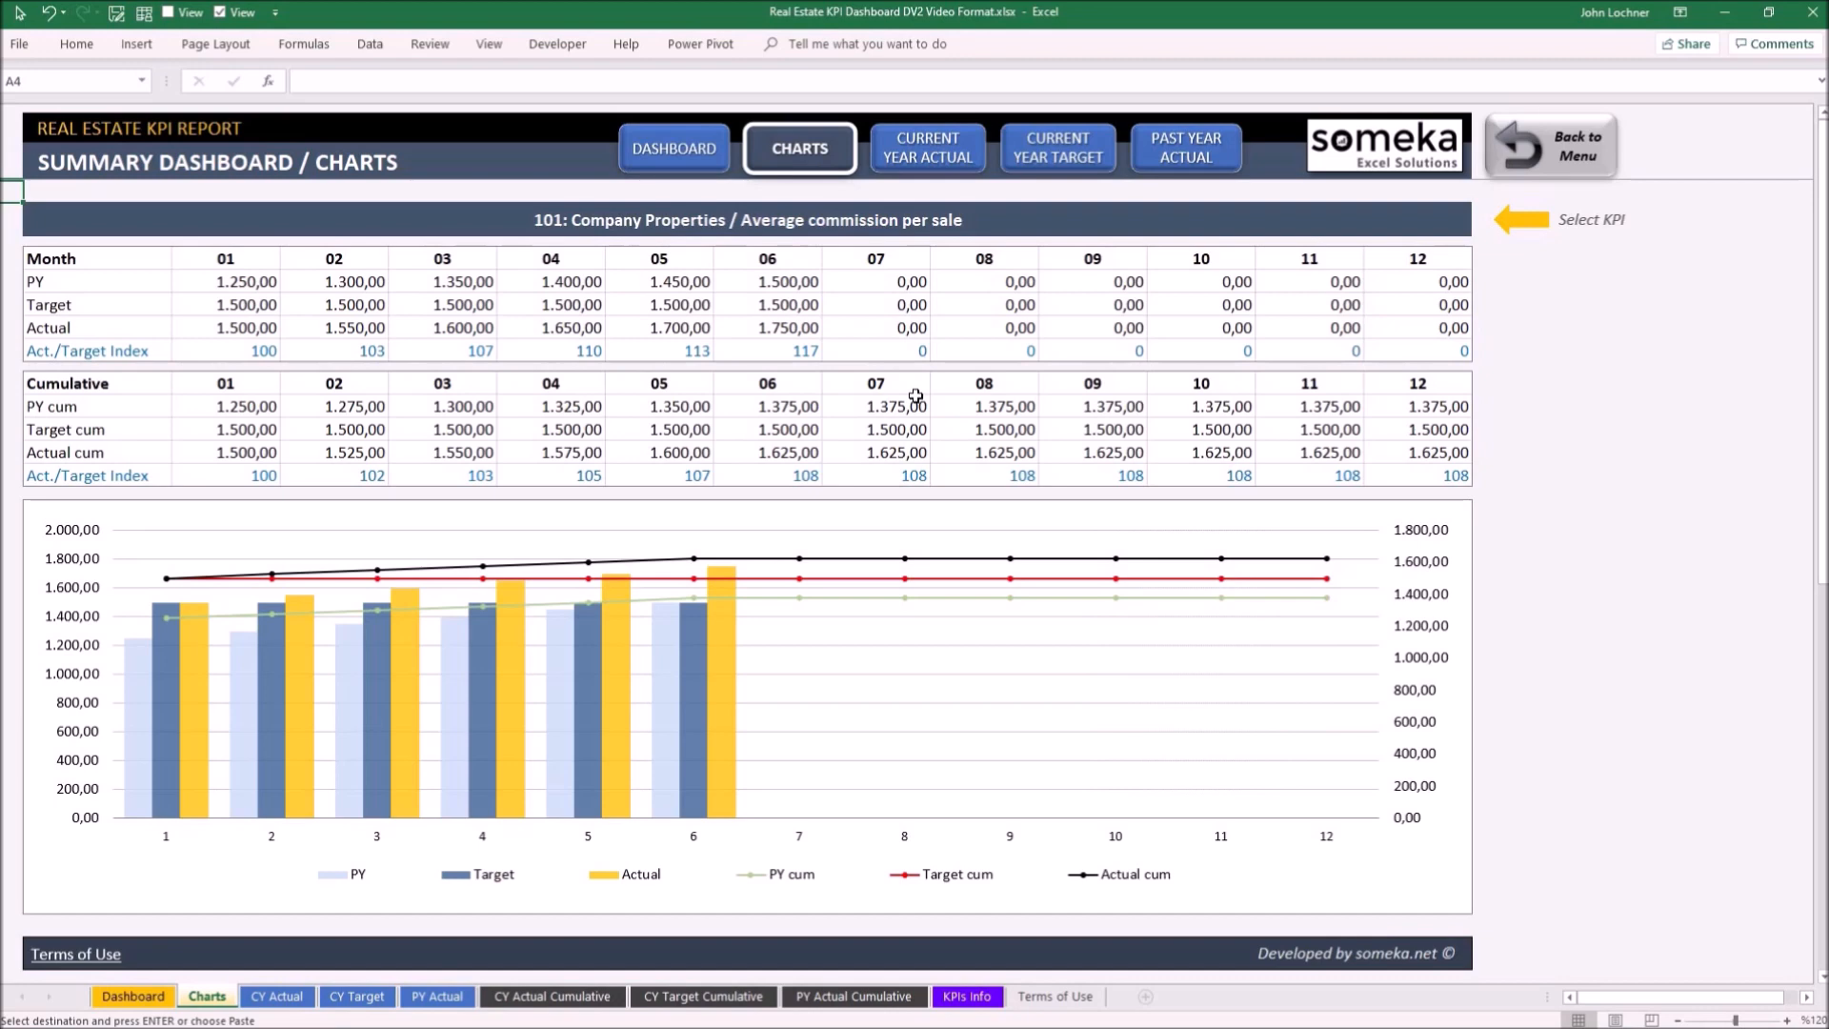
{"action": "mouse_move", "coordinate": [1223, 440]}
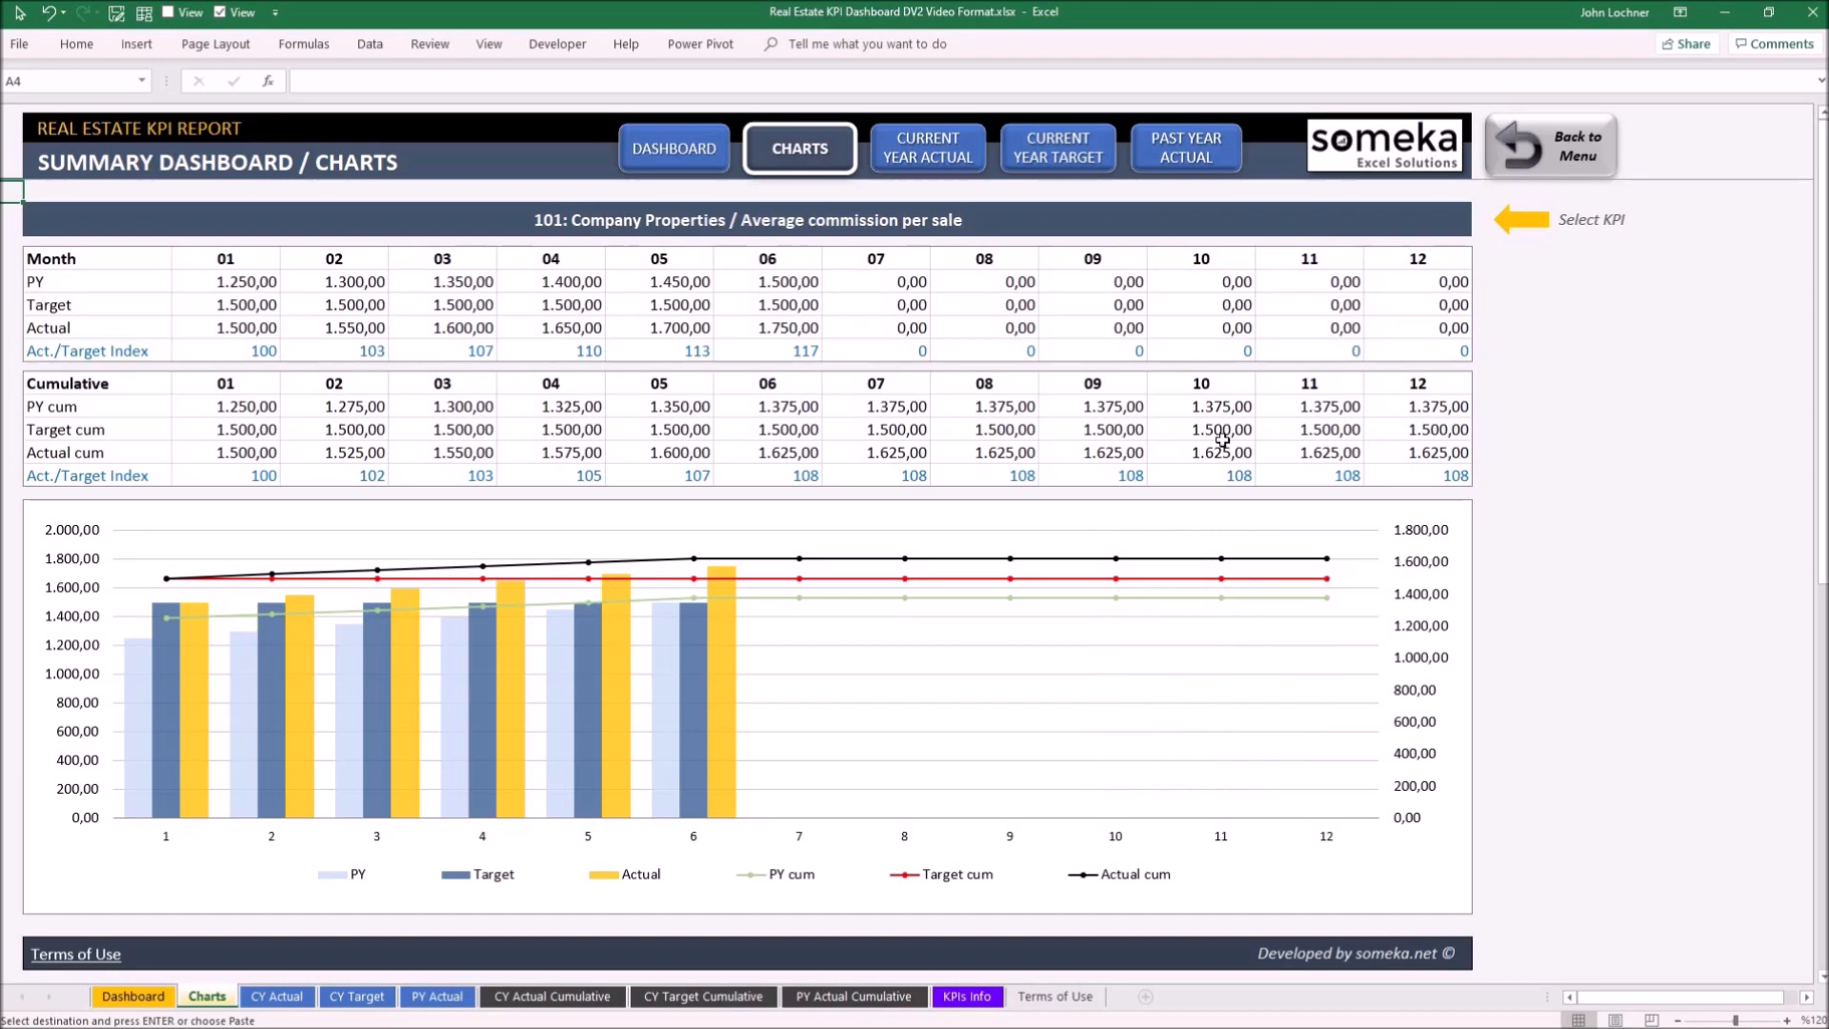
{"action": "mouse_move", "coordinate": [1216, 438]}
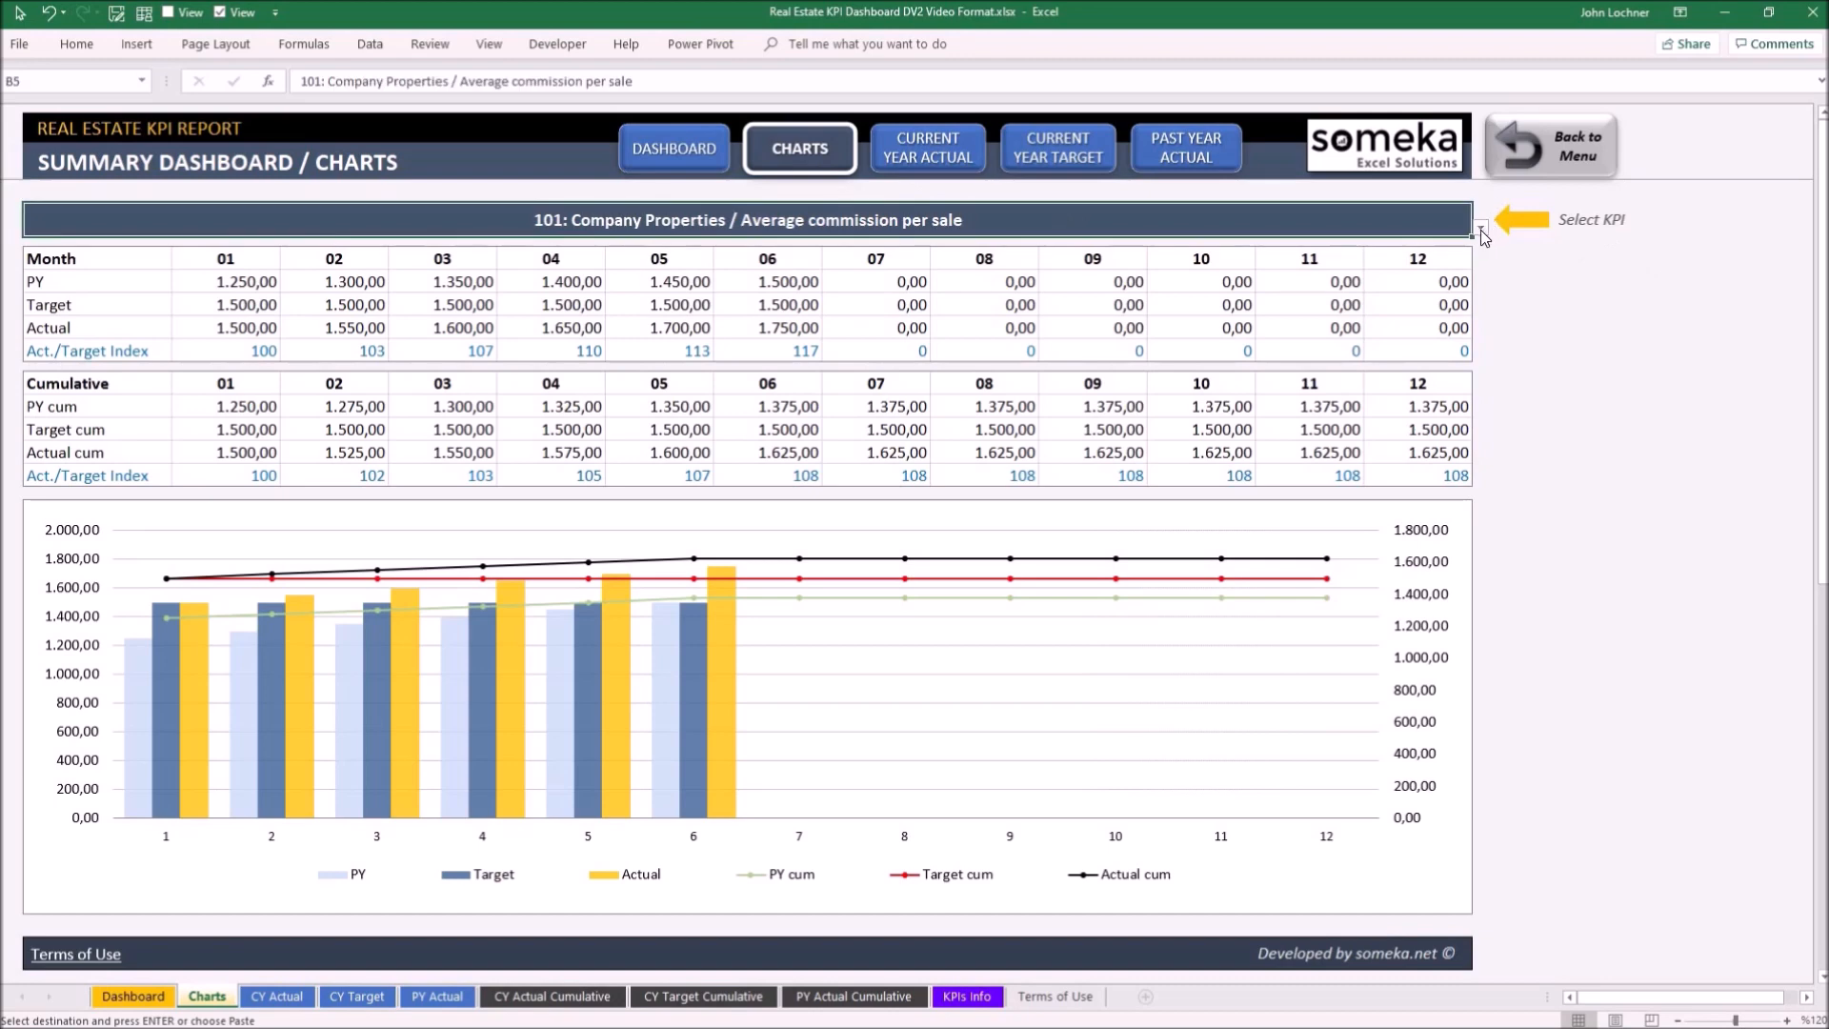
Step: Choose '107: Company Properties / Gross Profit' in the Select KPI dropdown
{"action": "left_click", "coordinate": [1481, 228]}
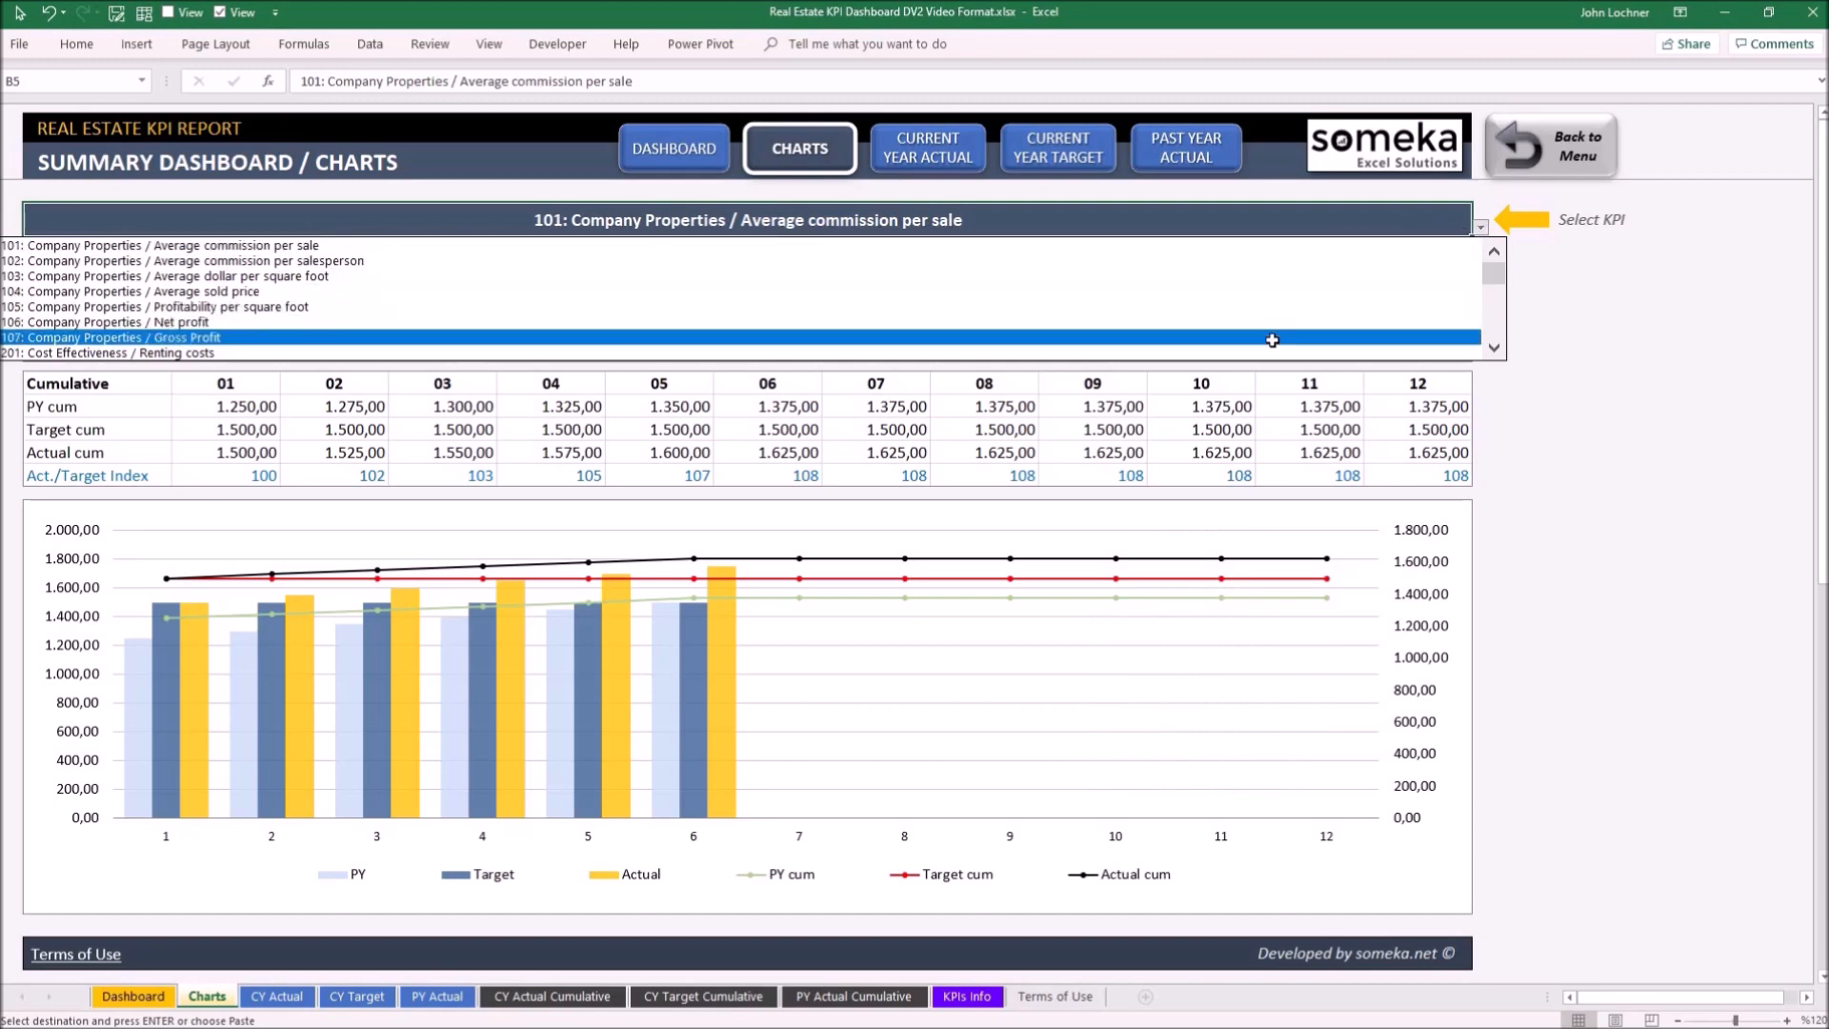
{"action": "left_click", "coordinate": [110, 337]}
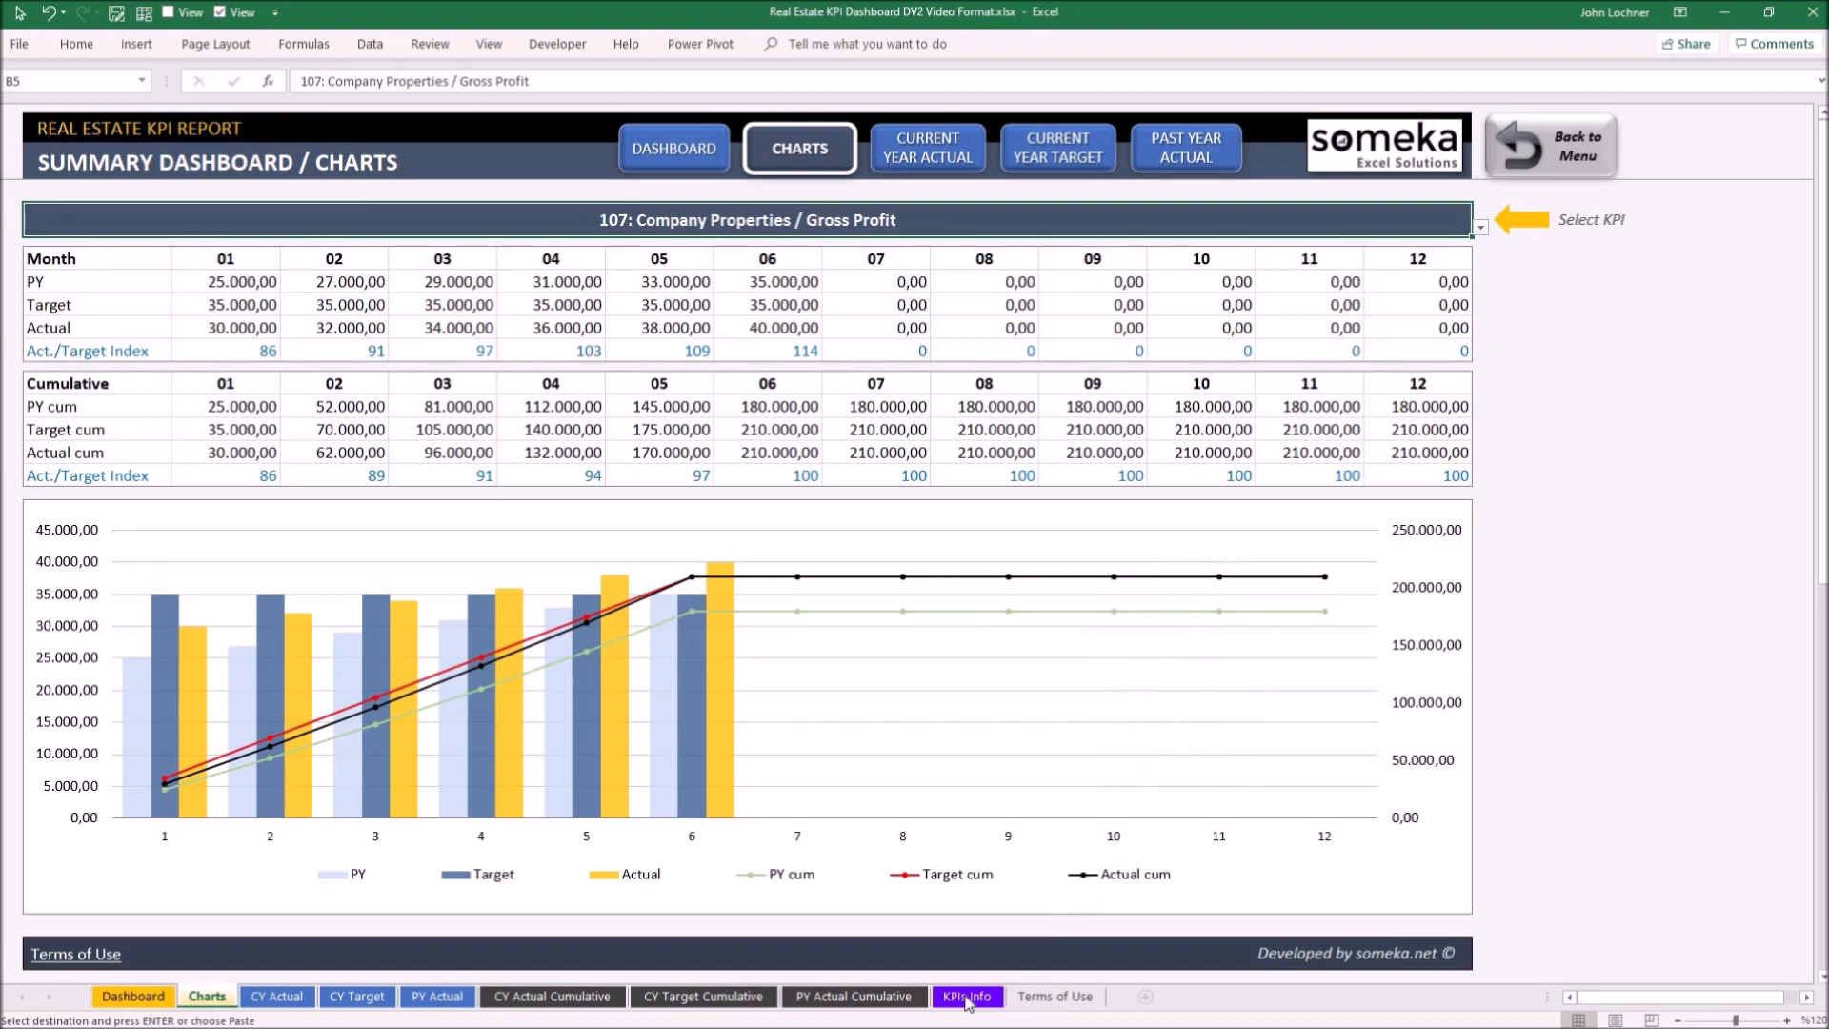
Step: Scroll through the KPIs Info sheet, then return to the month 04 Dashboard
{"action": "left_click", "coordinate": [966, 1001]}
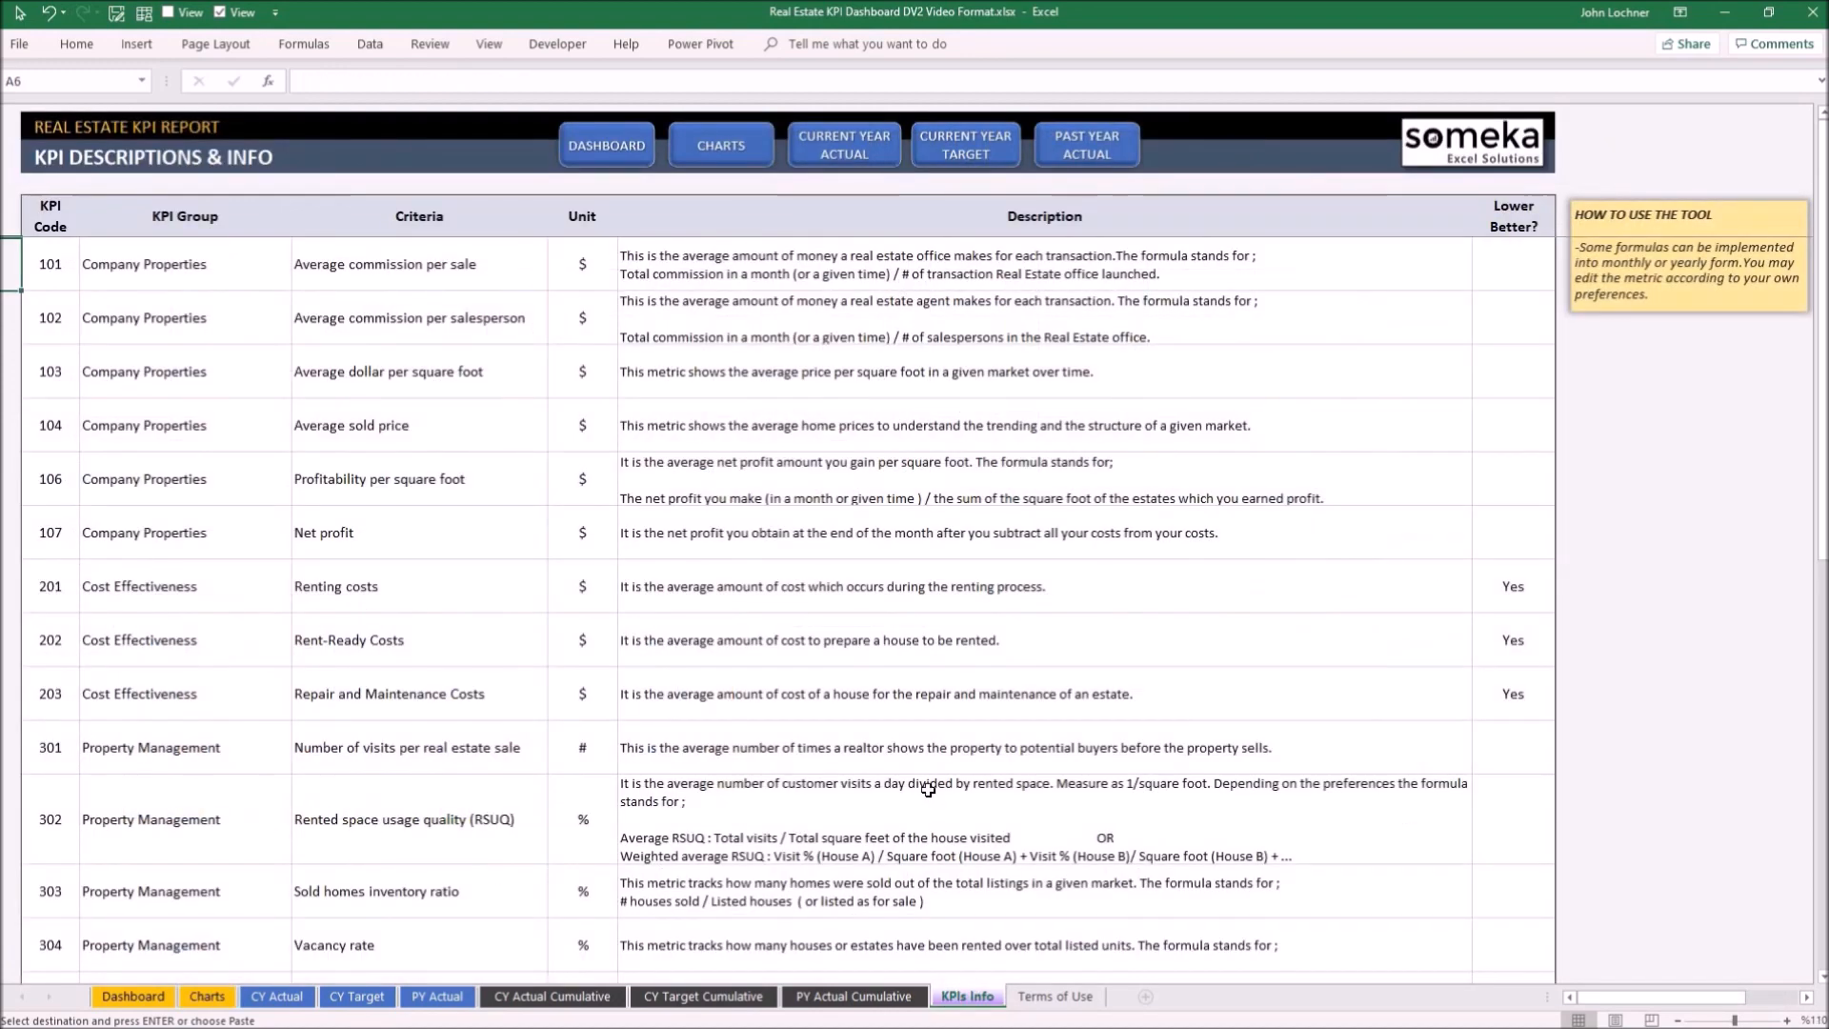
{"action": "mouse_move", "coordinate": [924, 787]}
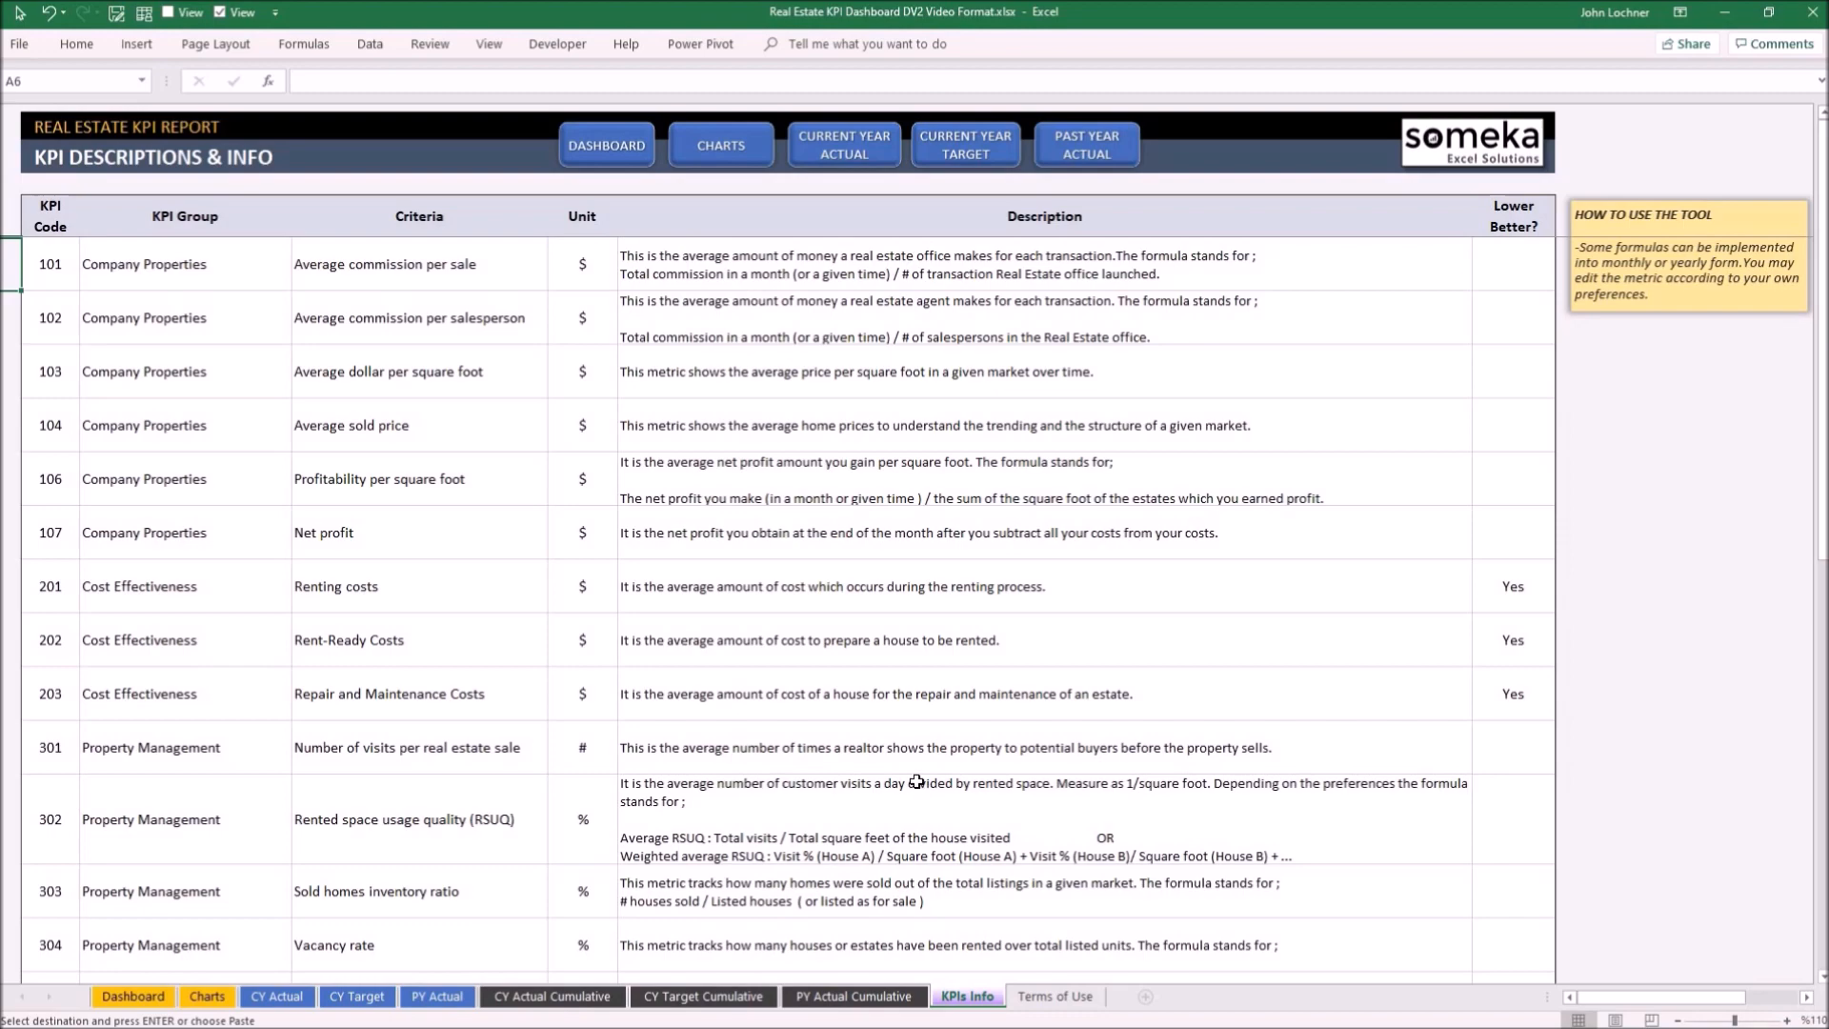
{"action": "scroll", "scroll_direction": "down", "scroll_amount": 3}
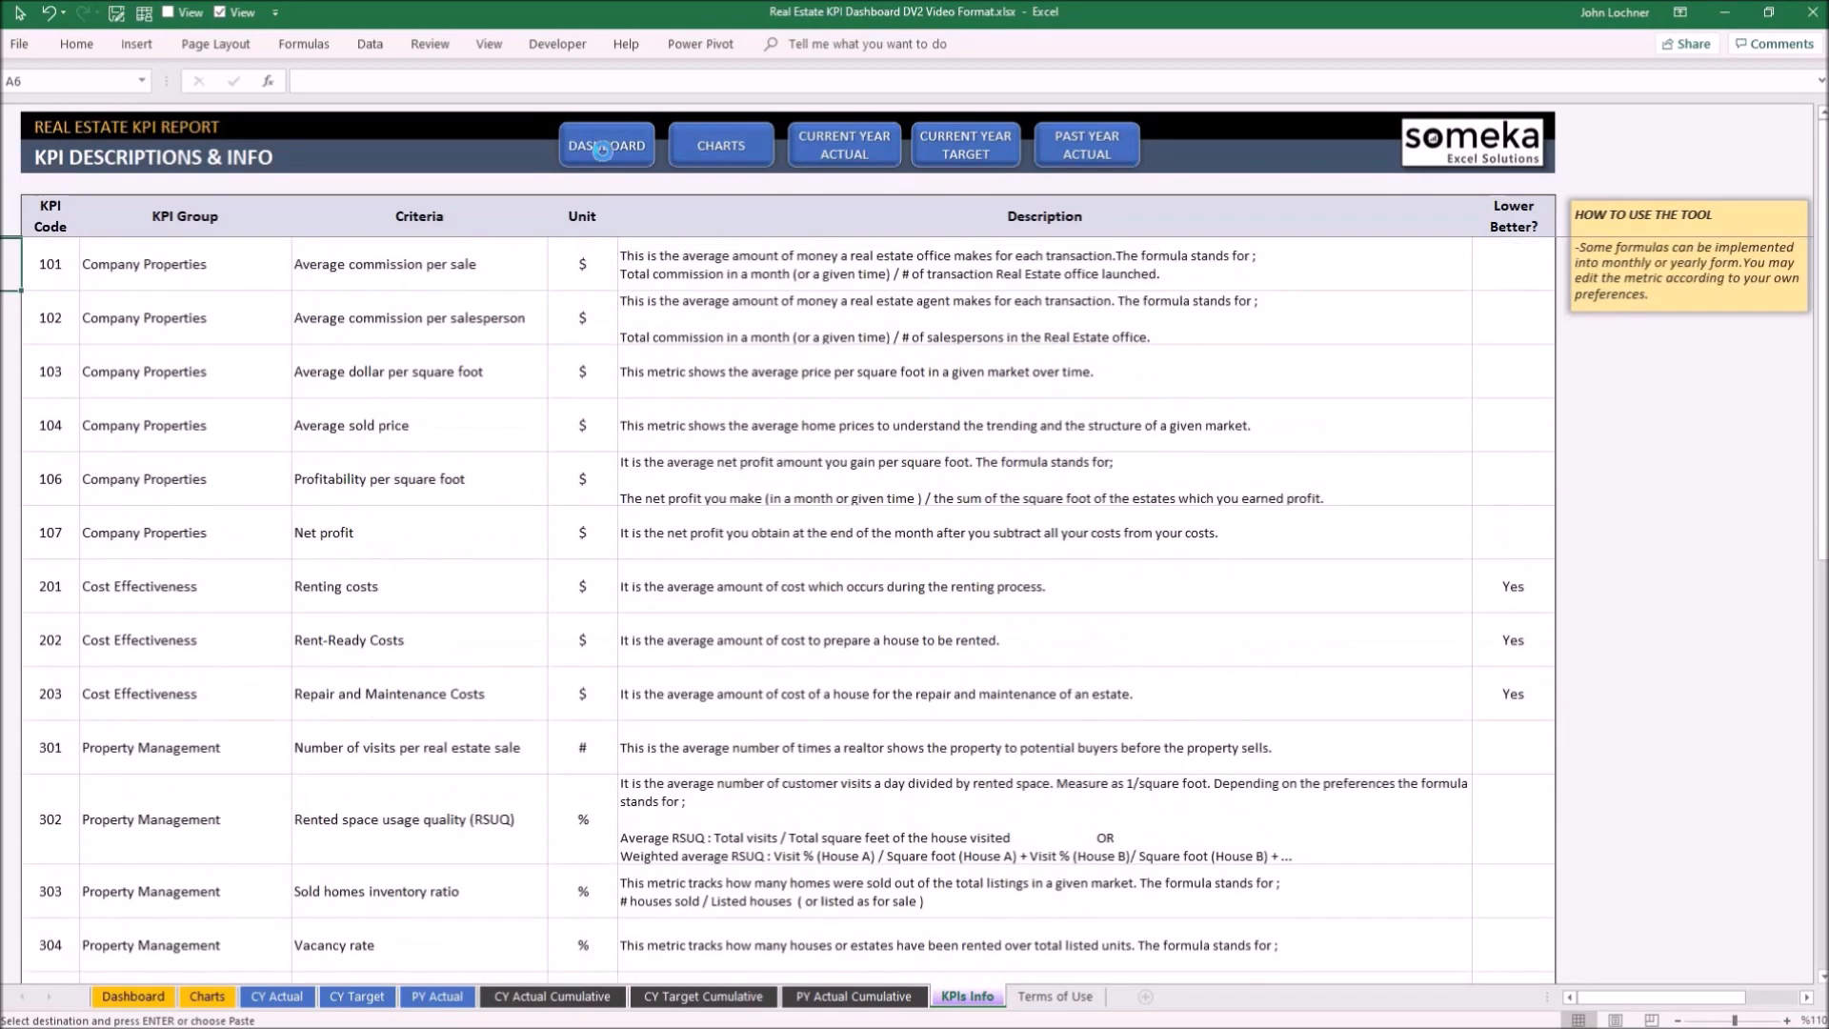
{"action": "left_click", "coordinate": [606, 145]}
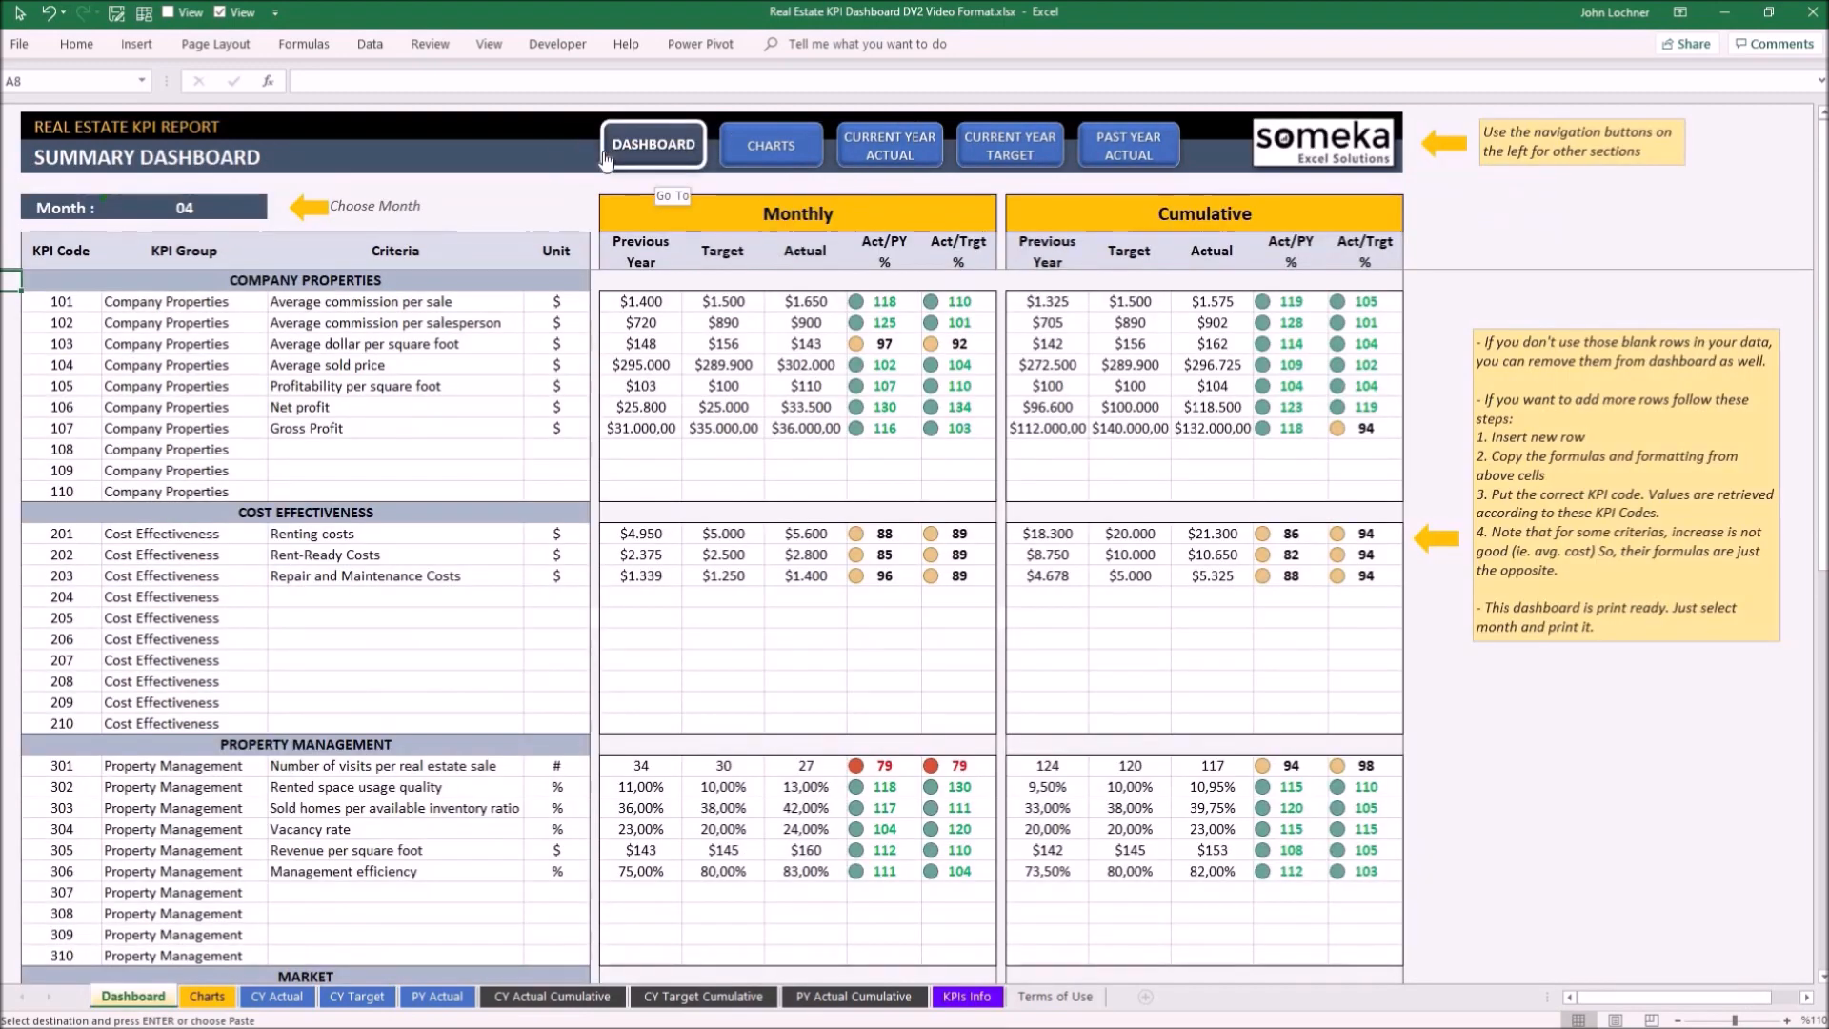